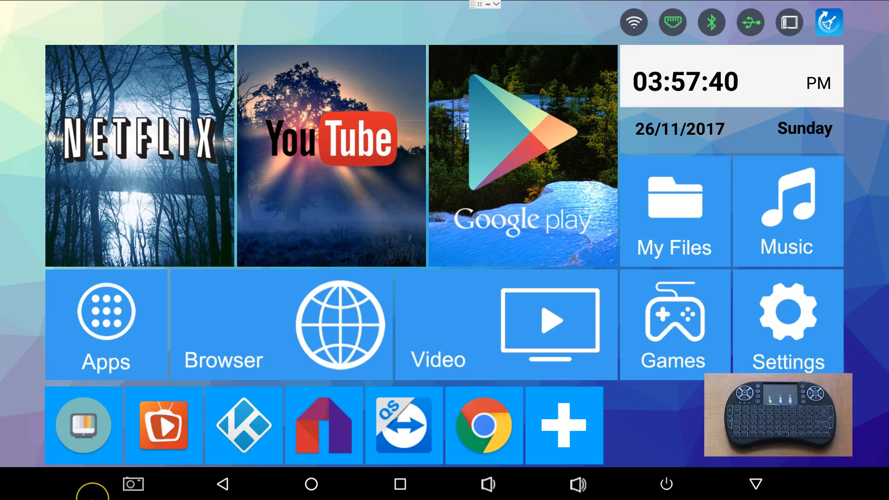
mouse_move(142, 465)
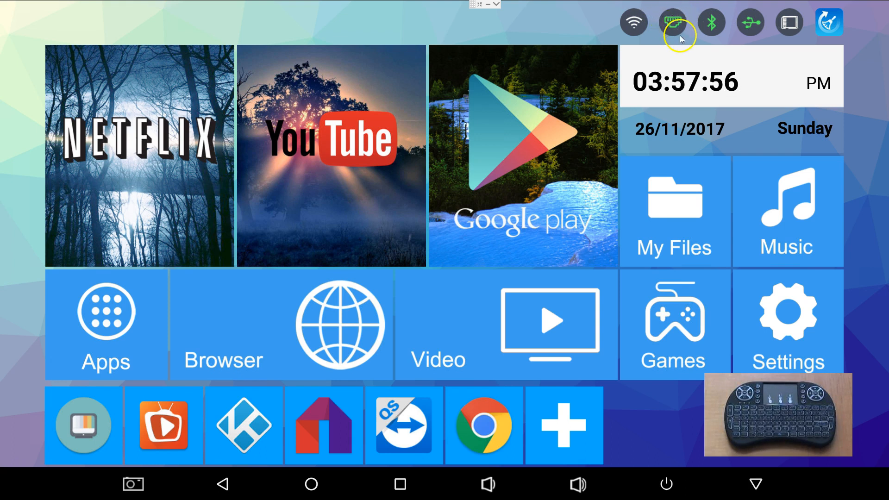
mouse_move(644, 41)
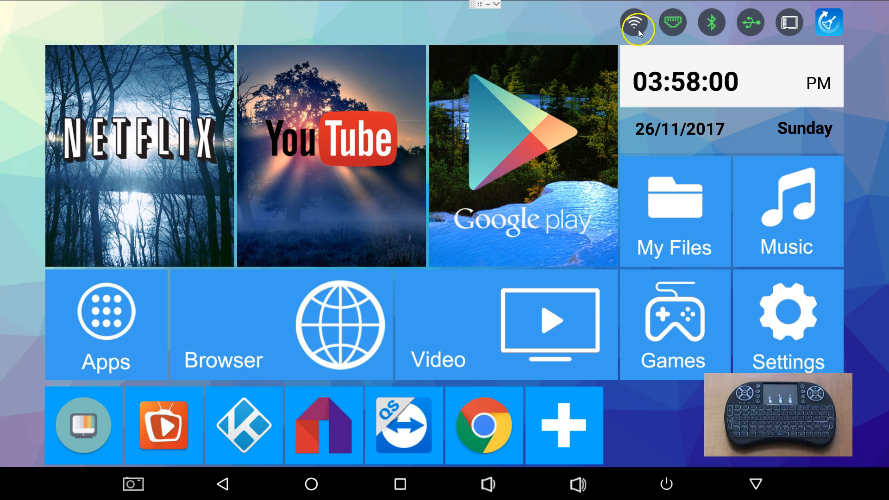
mouse_move(638, 22)
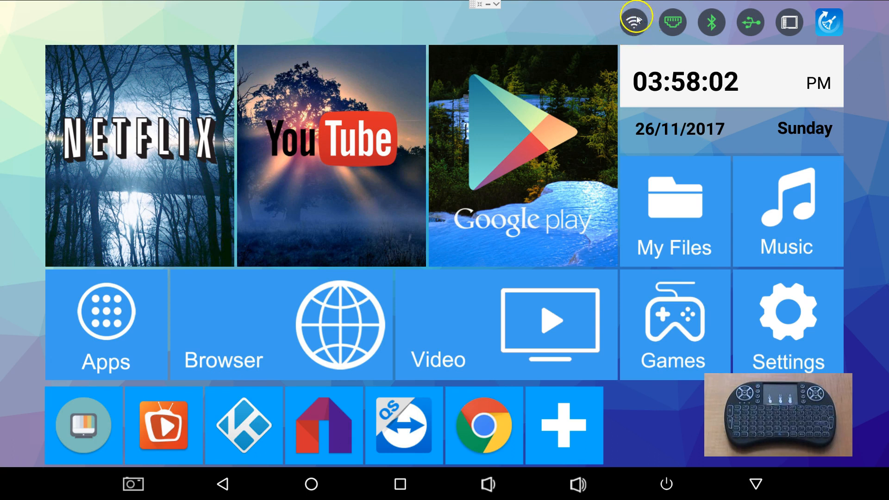
mouse_move(682, 62)
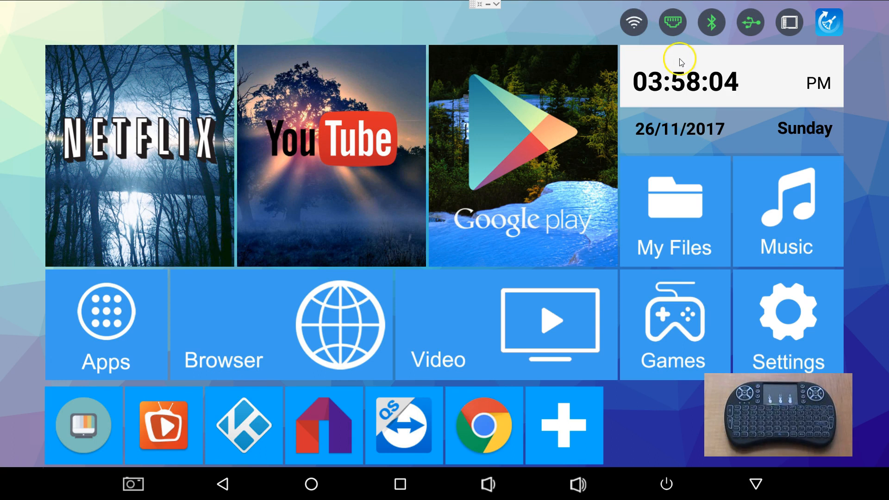
mouse_move(790, 312)
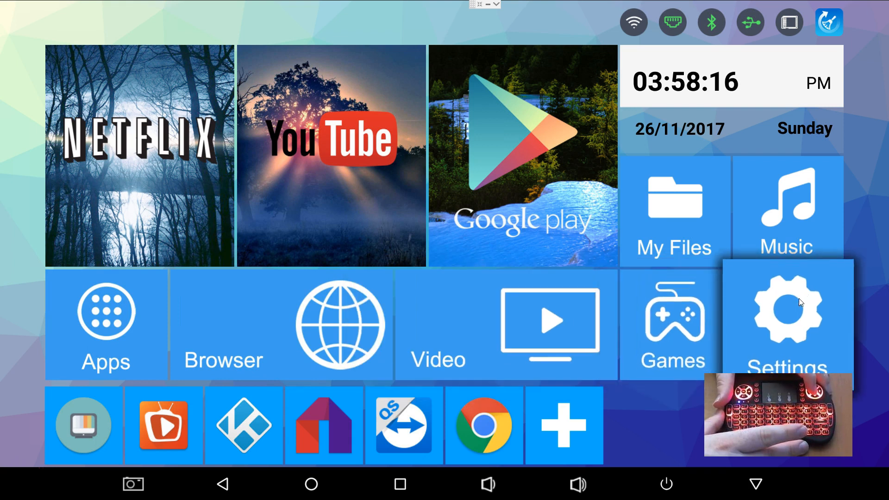
mouse_move(548, 282)
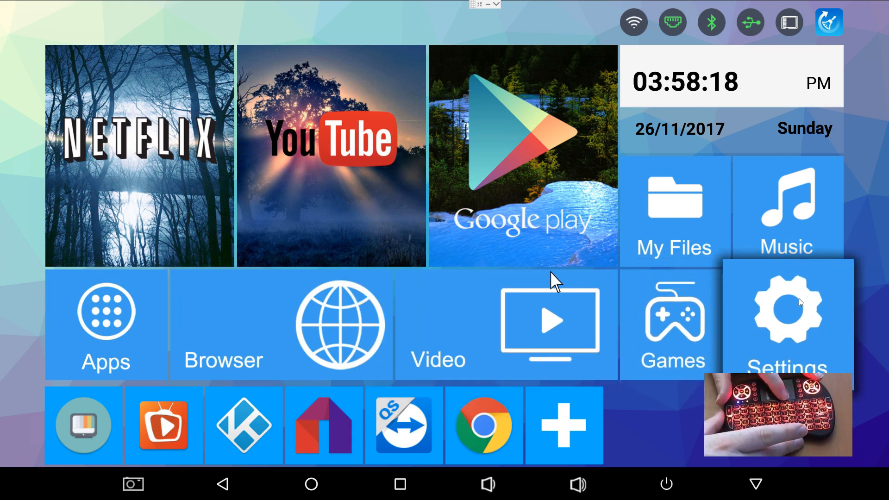
mouse_move(555, 261)
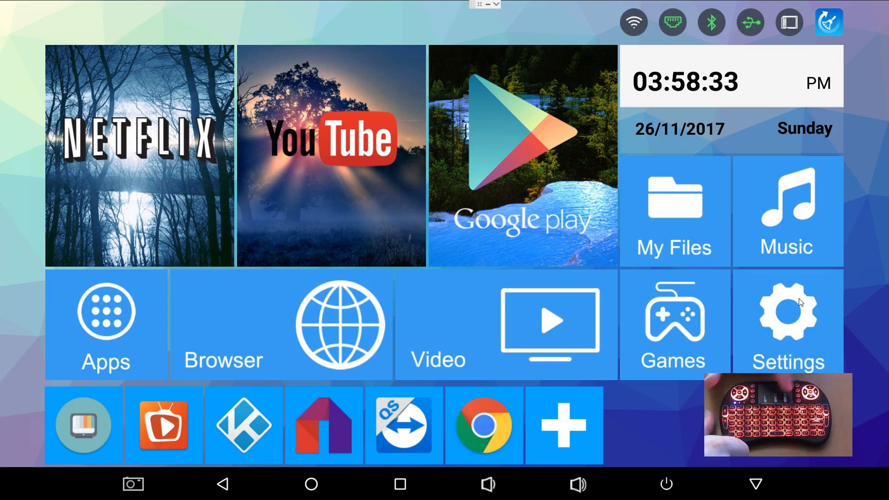
mouse_move(520, 422)
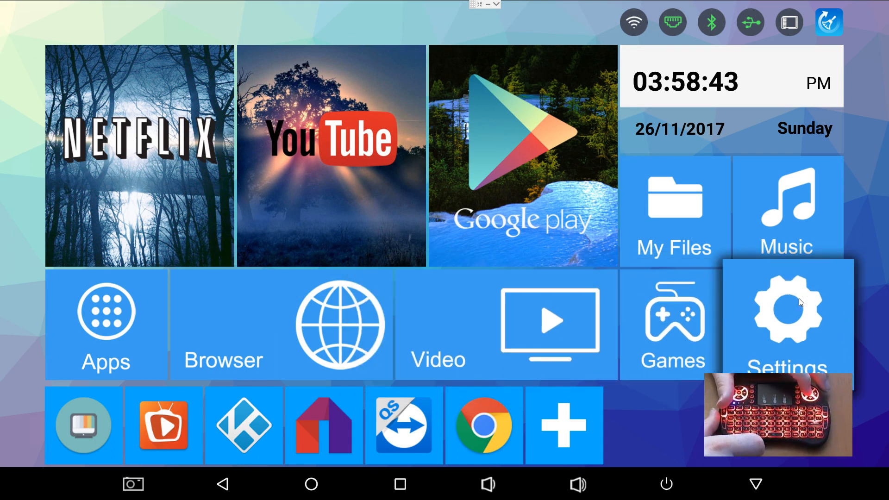
Open the Android TV box's network settings from the device settings panel.
left_click(787, 310)
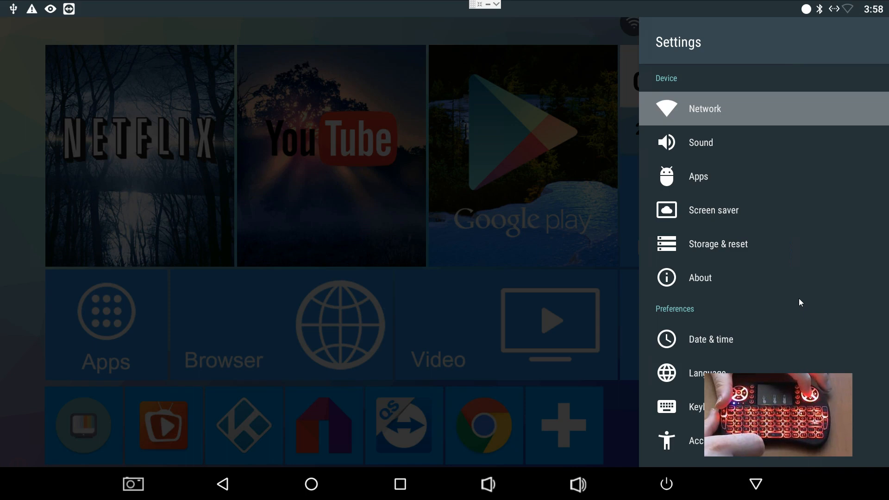
left_click(704, 108)
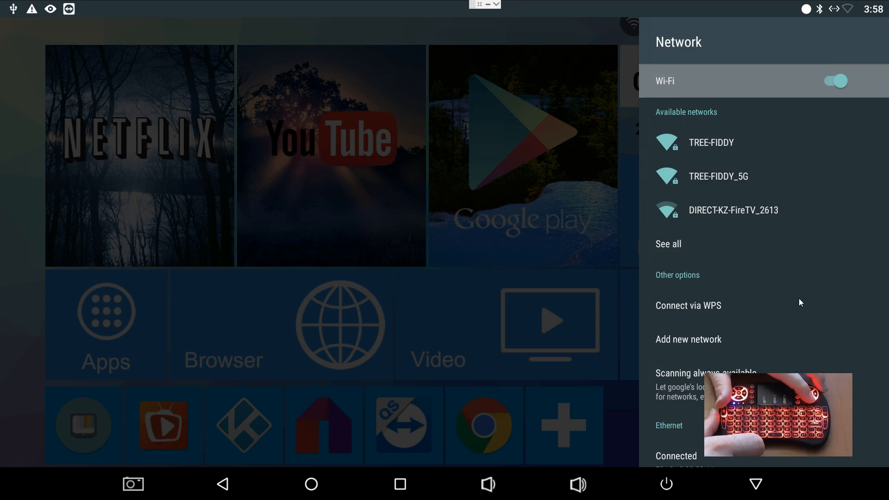
left_click(733, 210)
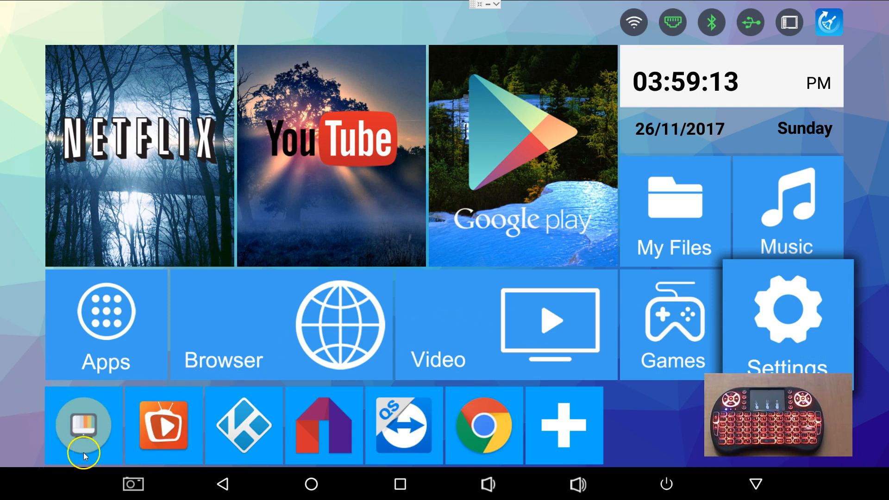
mouse_move(103, 453)
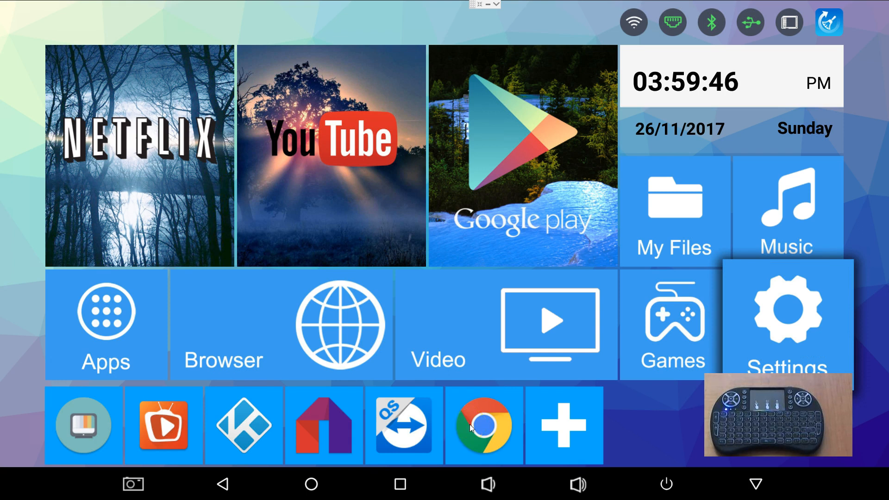
mouse_move(466, 430)
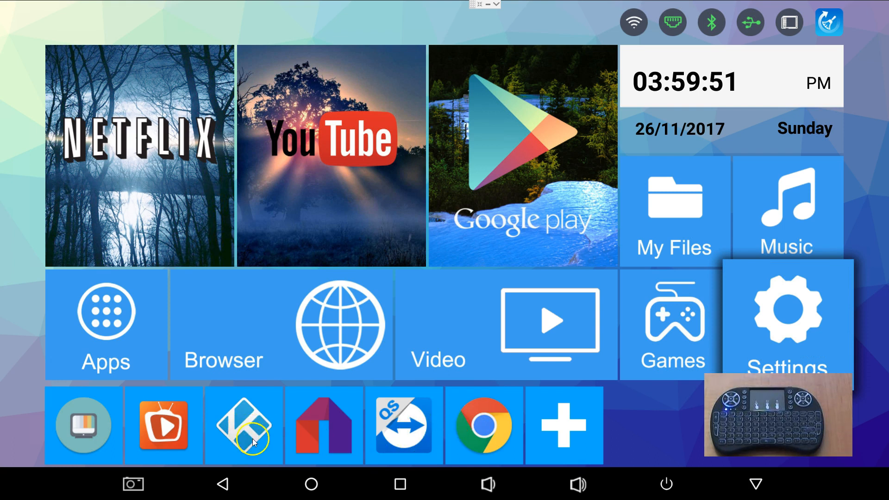
mouse_move(619, 181)
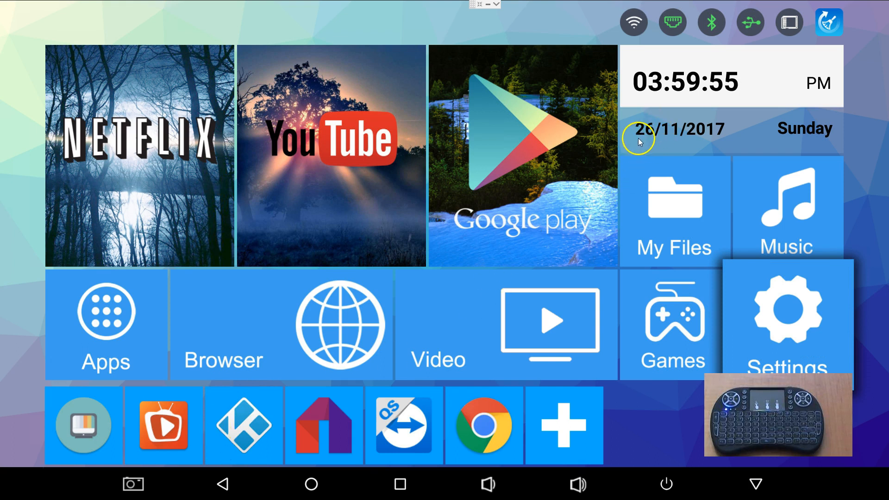
mouse_move(273, 445)
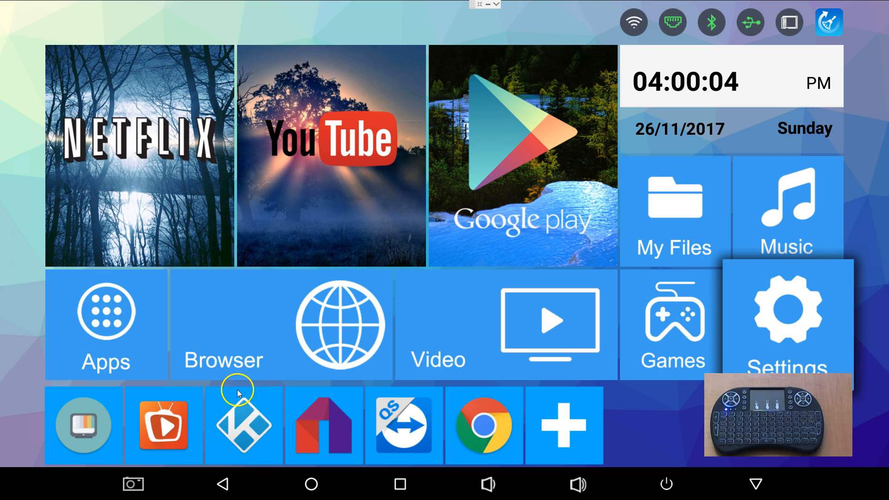
mouse_move(66, 440)
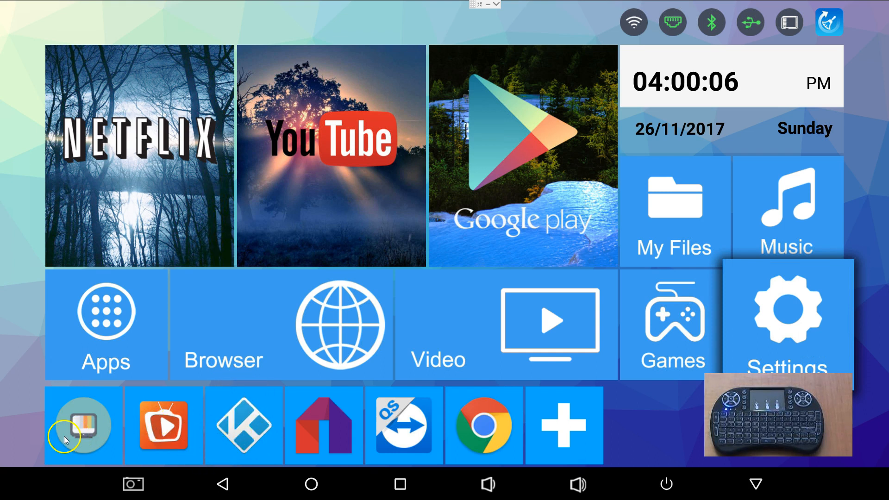
mouse_move(171, 434)
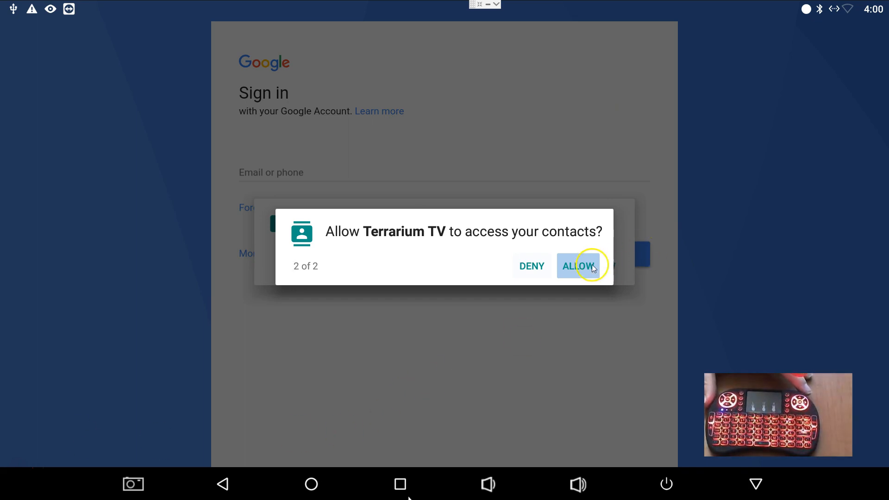
Allow Terrarium TV access to contacts and to photos, media and files.
left_click(578, 266)
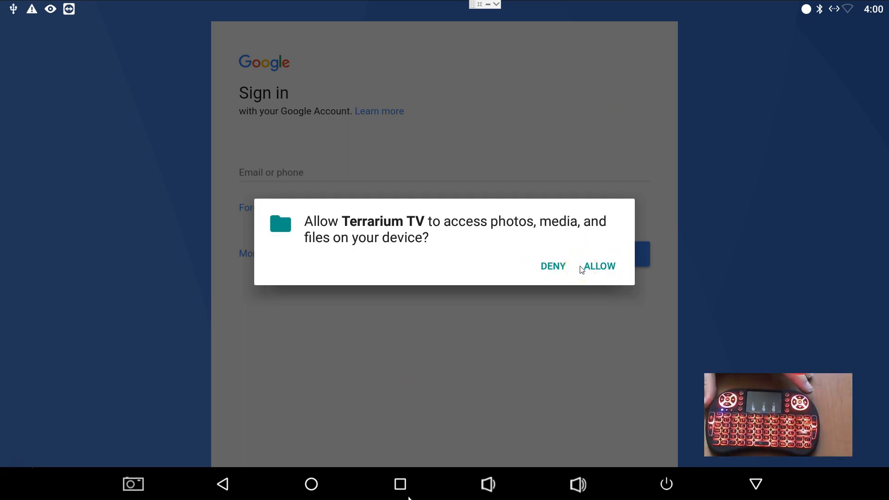
left_click(599, 266)
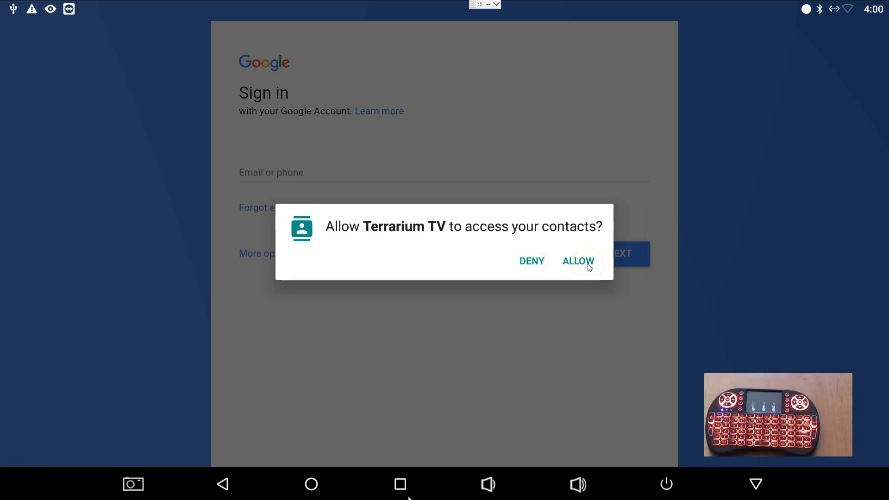
left_click(578, 261)
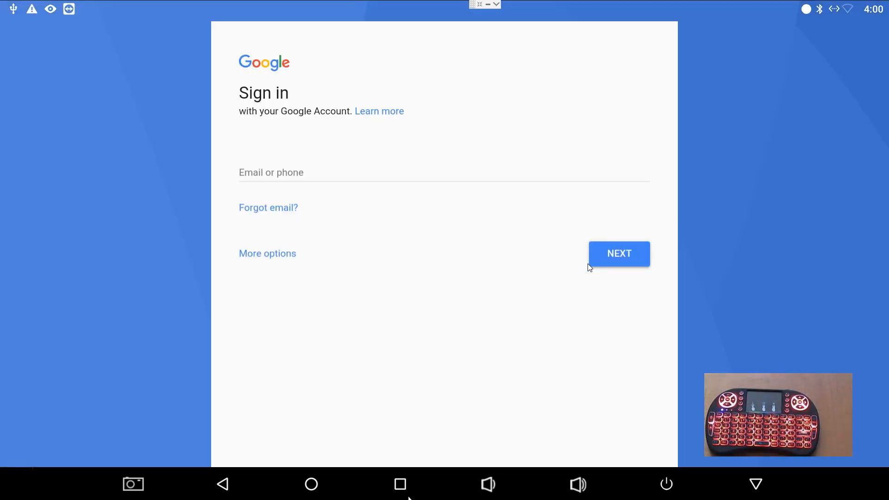
mouse_move(770, 124)
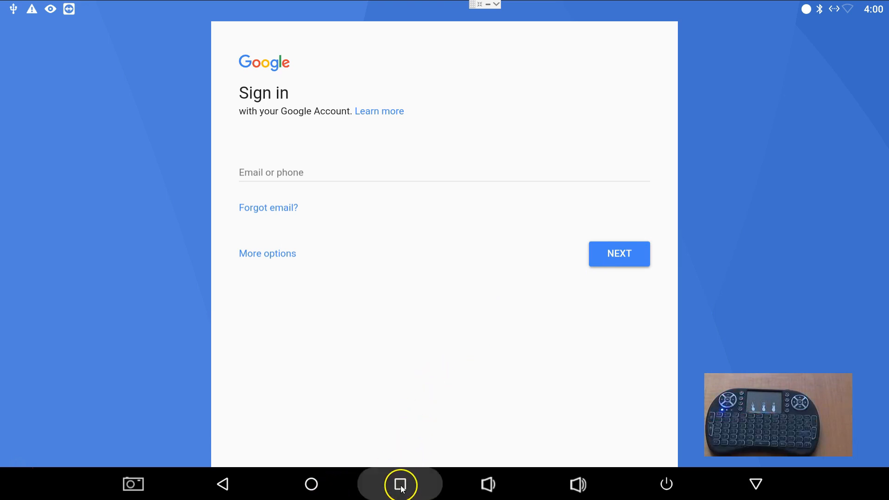
Close the Play Store in recent apps and switch back to Terrarium TV.
left_click(400, 484)
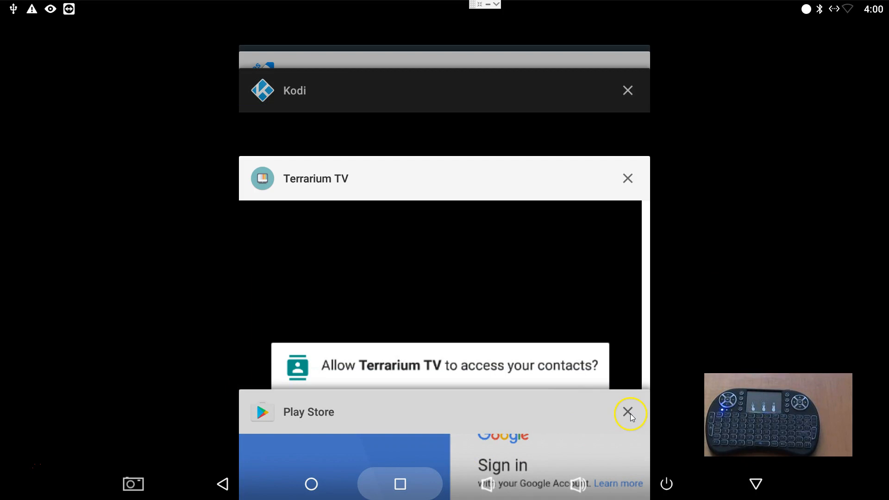
left_click(627, 411)
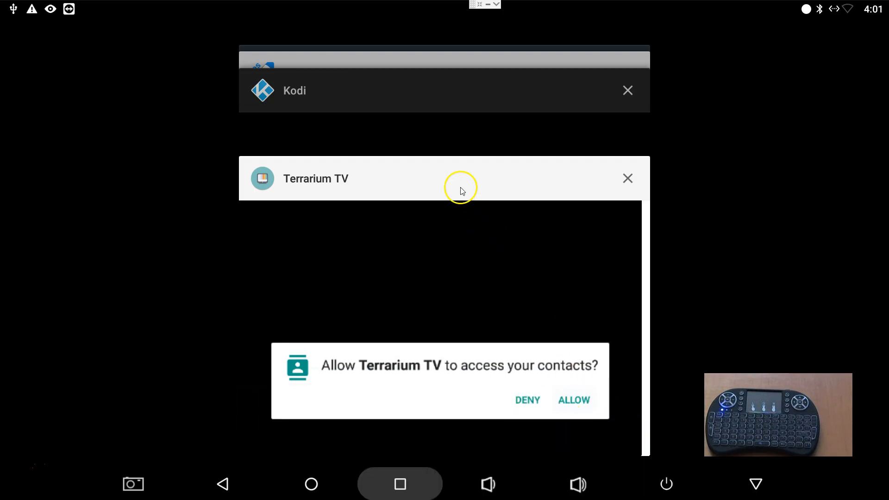
left_click(573, 400)
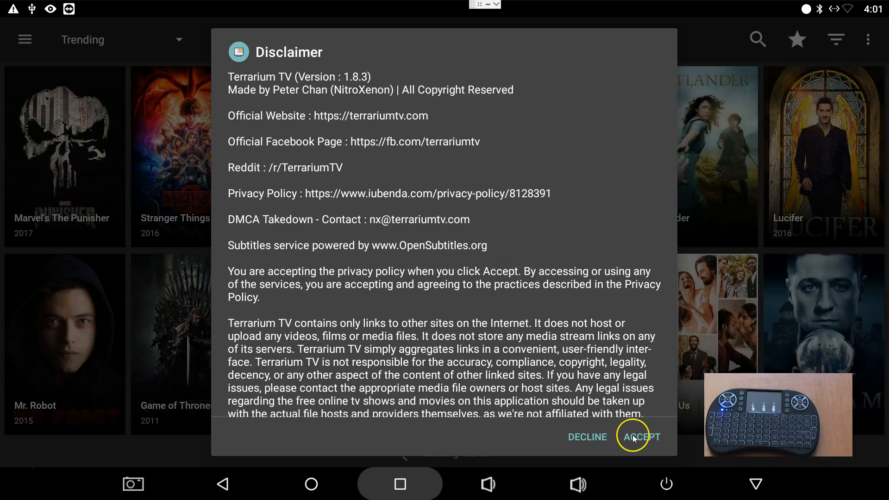
Accept the Terrarium TV disclaimer, scroll Trending TV shows, and select a title, crashing the app.
left_click(641, 437)
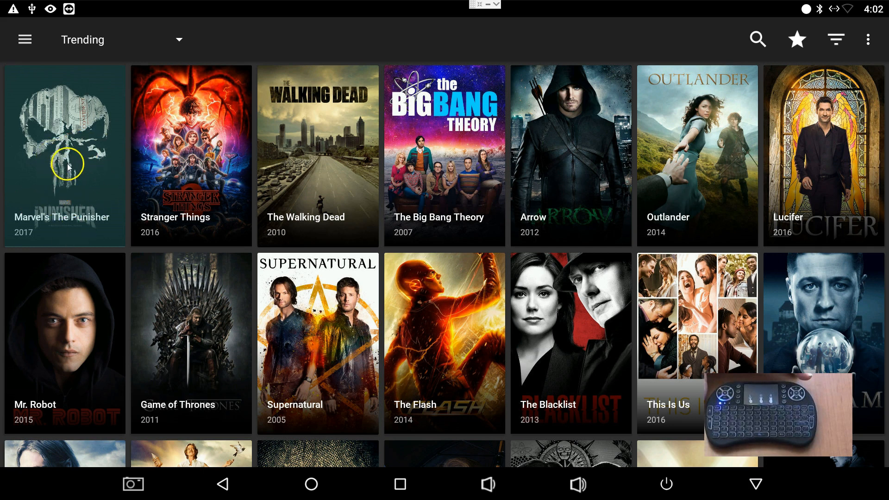
mouse_move(63, 184)
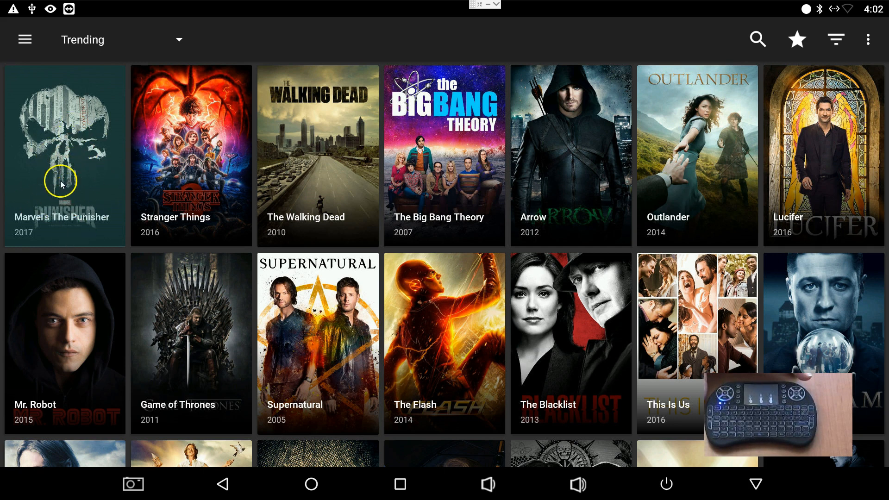
mouse_move(77, 326)
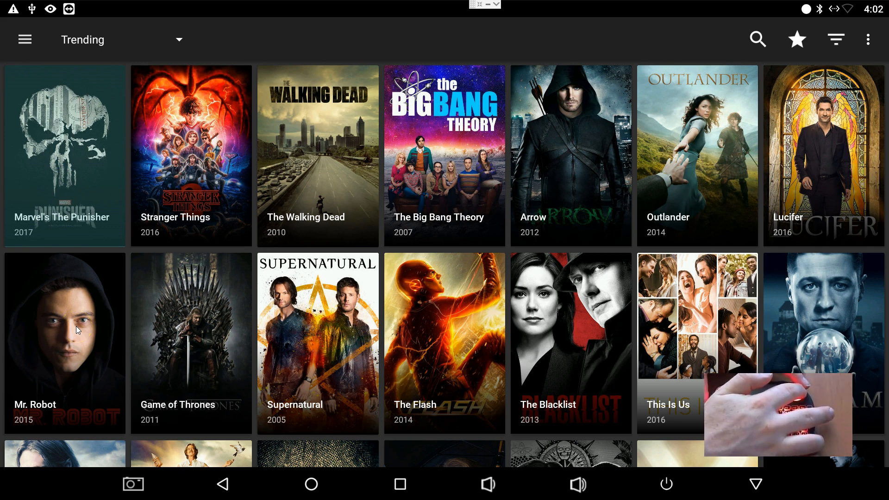
scroll("down", 3)
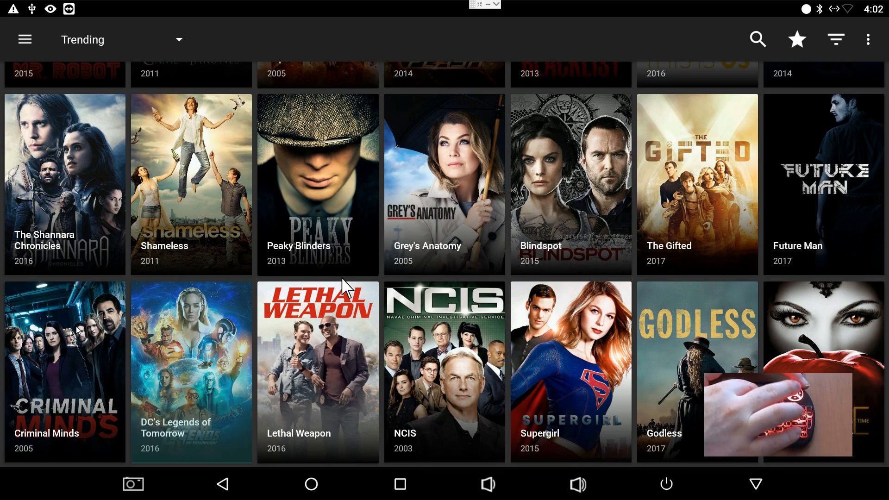
mouse_move(376, 212)
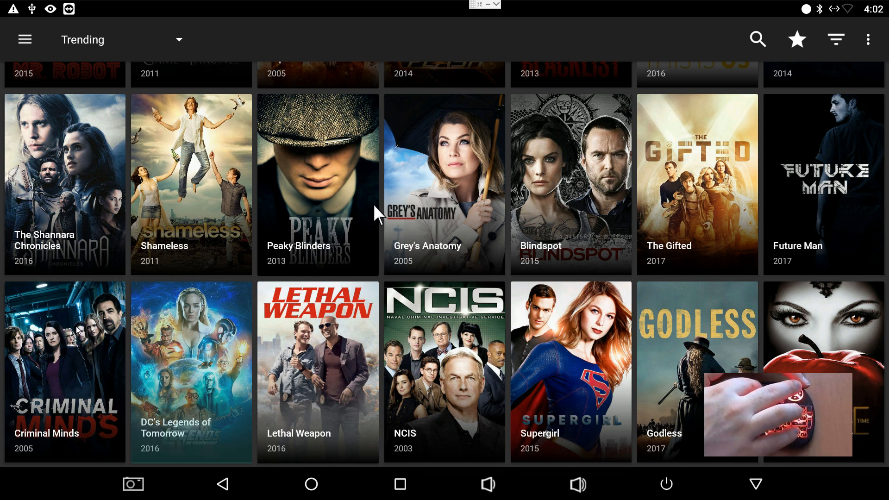
mouse_move(314, 100)
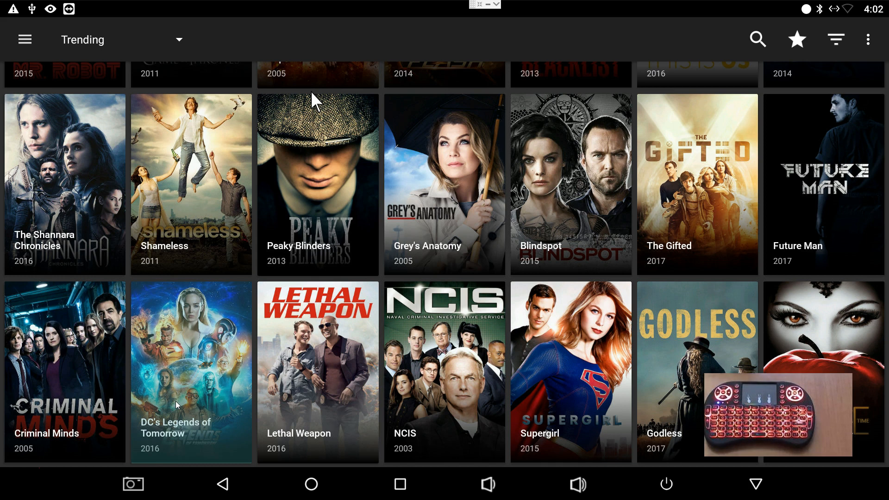
left_click(191, 358)
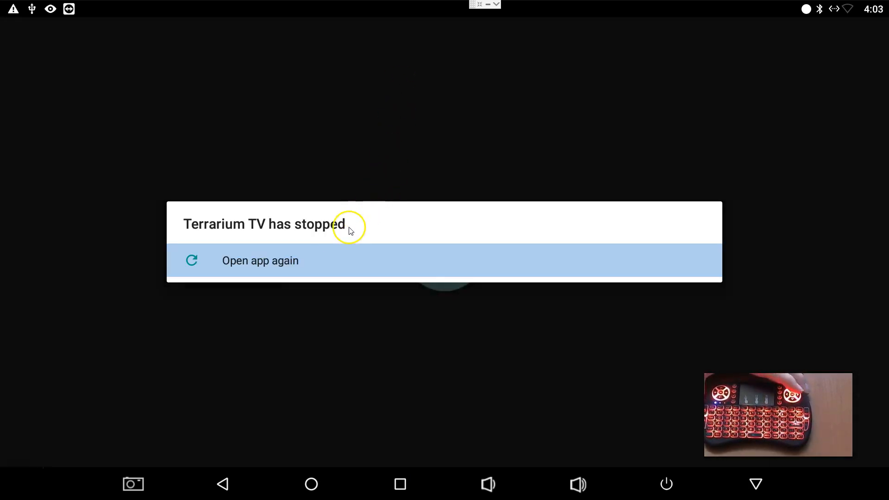
Reopen the crashed app and open Mr. Robot's Season 3 episode list.
left_click(260, 260)
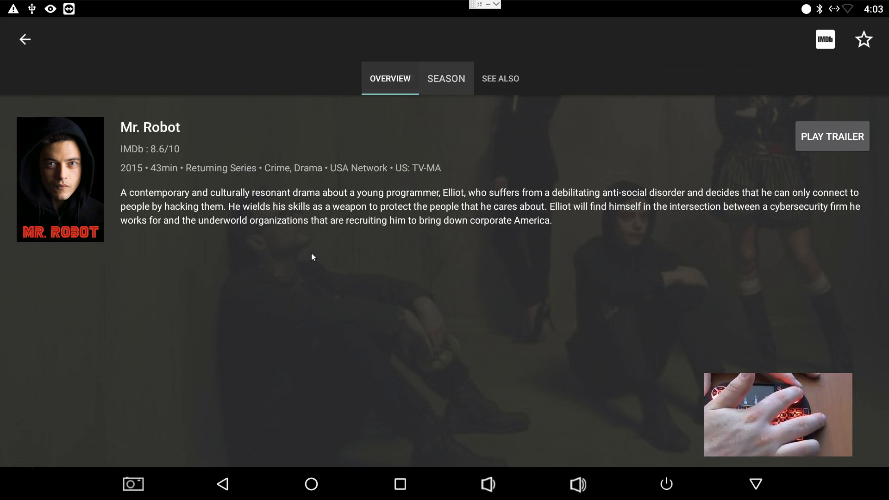
left_click(446, 78)
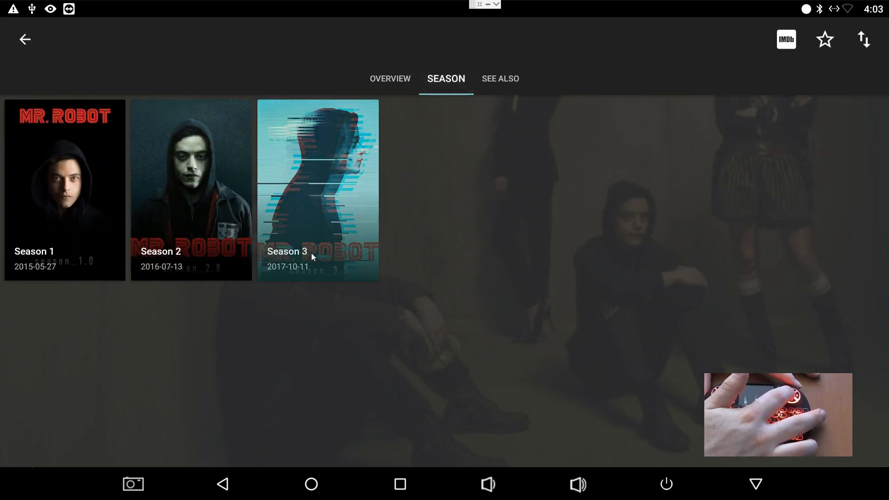
left_click(317, 189)
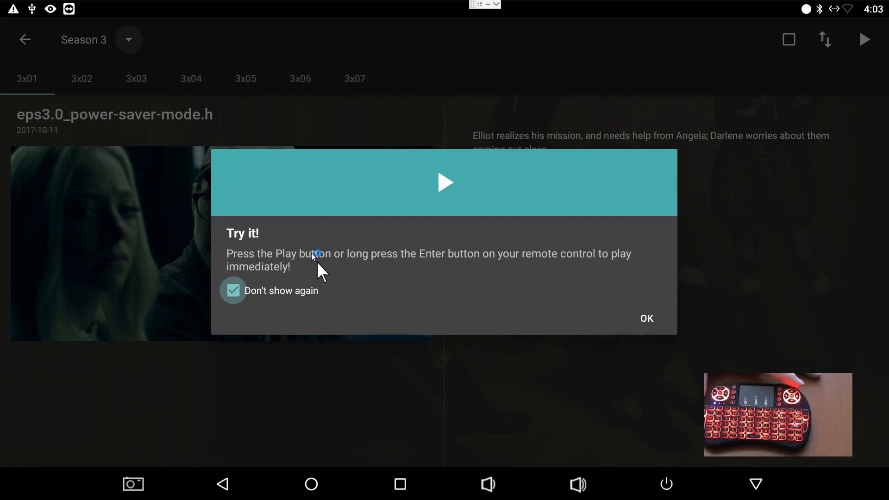
mouse_move(646, 318)
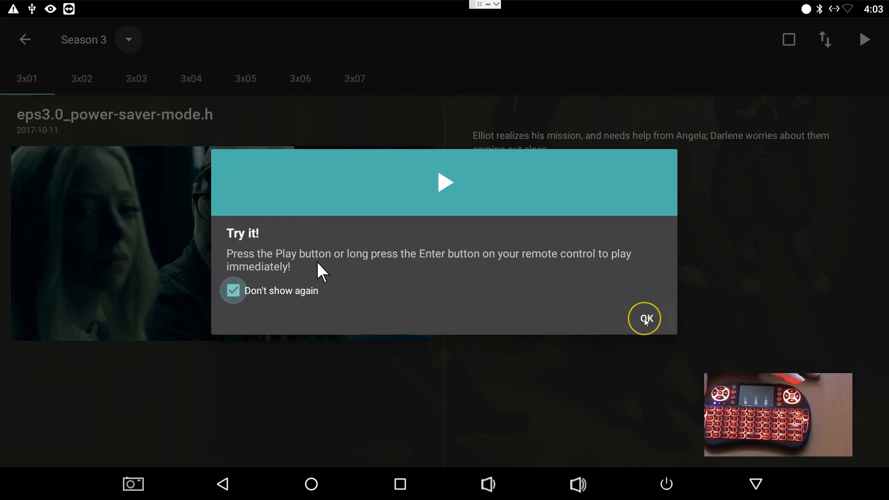
Dismiss the play tip and move through episode 3x02 to 3x03 of Mr. Robot.
left_click(645, 318)
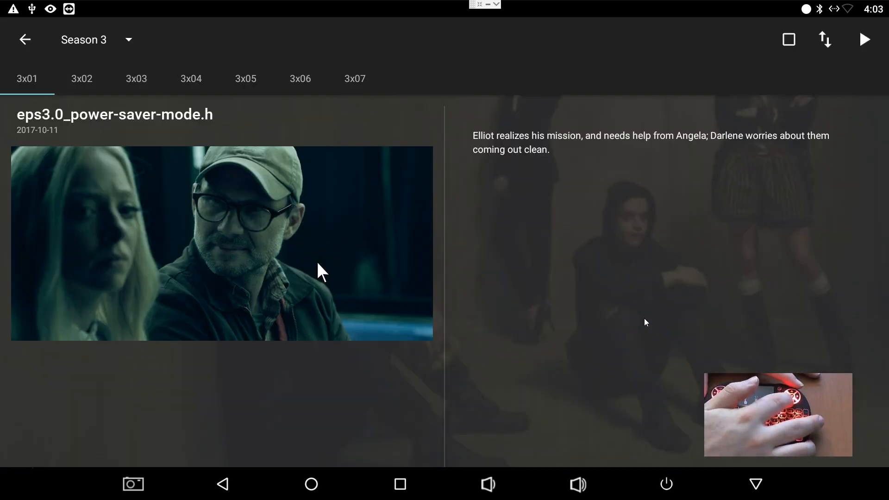
left_click(82, 78)
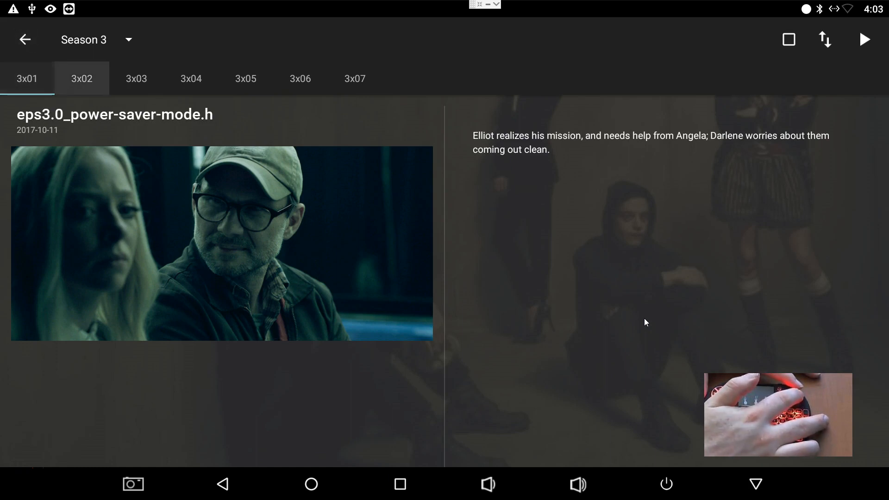
left_click(136, 78)
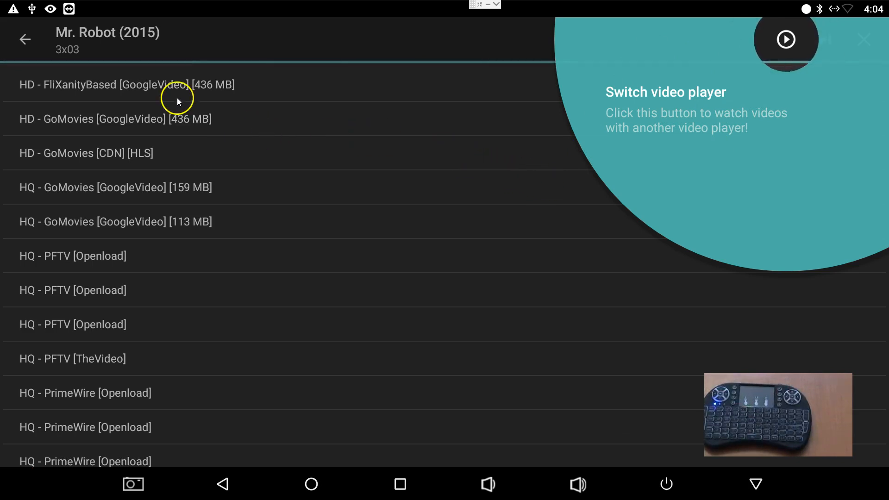
mouse_move(129, 128)
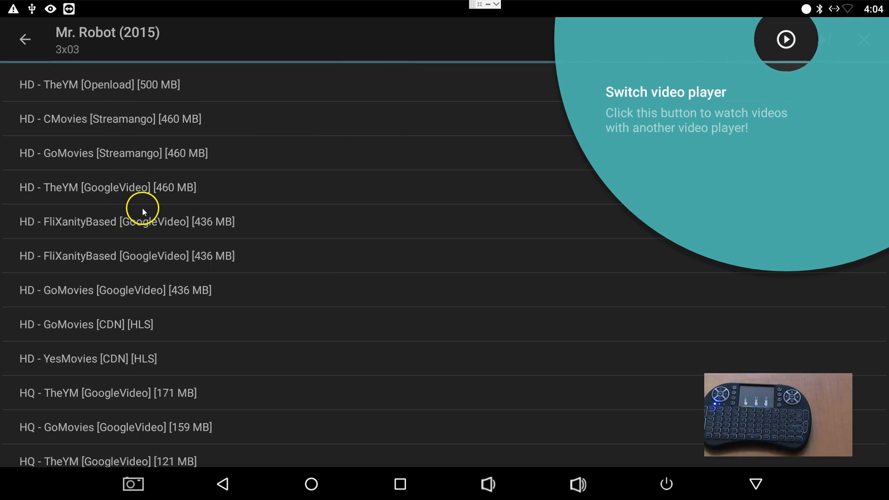
mouse_move(141, 194)
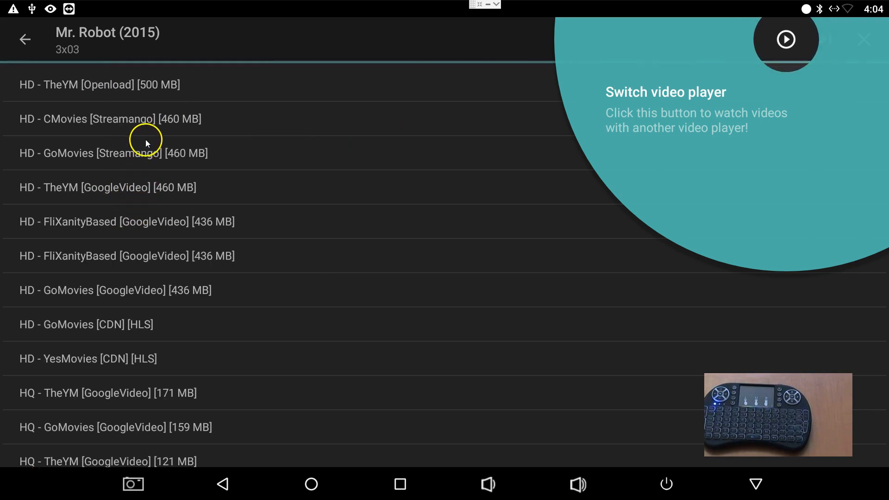
mouse_move(146, 141)
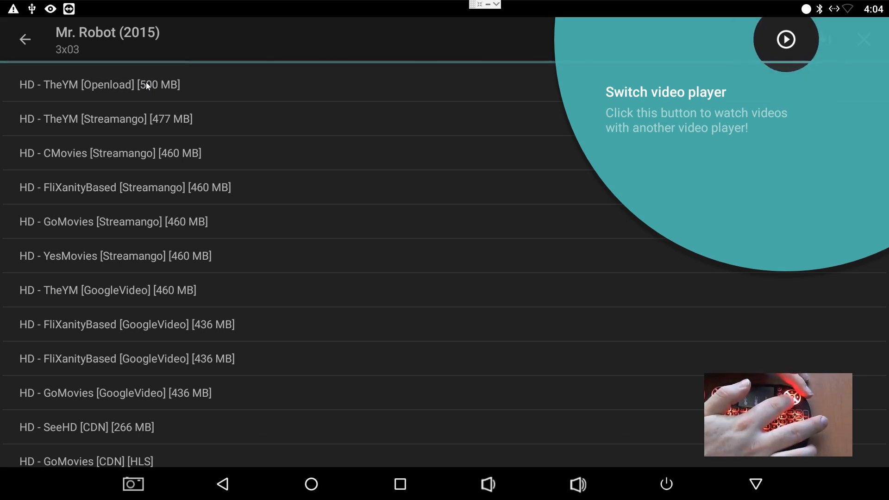
mouse_move(269, 301)
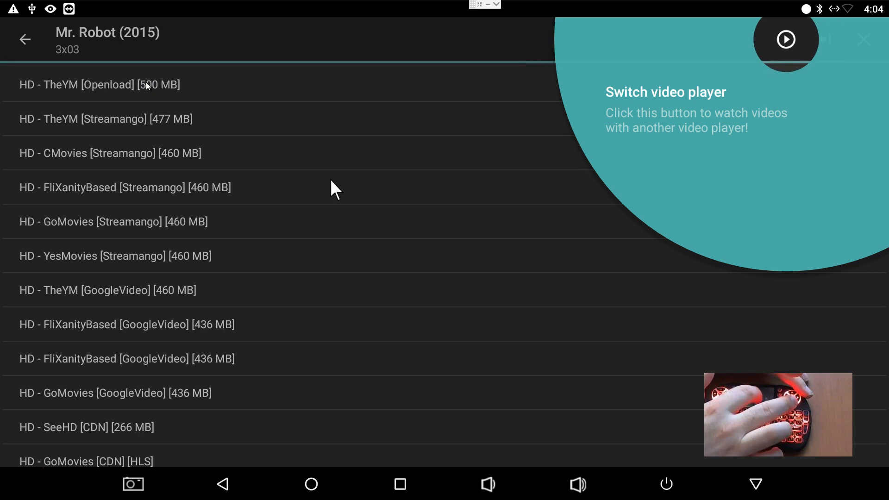
mouse_move(291, 162)
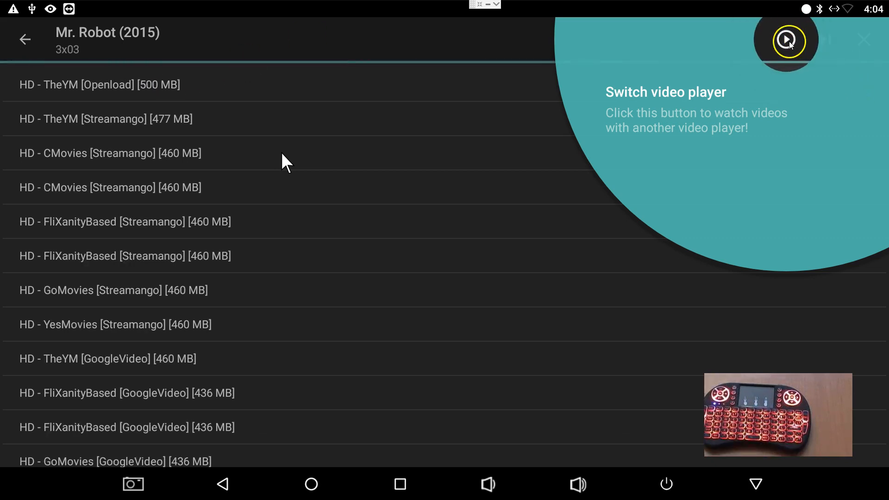
Dismiss the switch video player tip and browse Mr. Robot 3x03's streaming links.
left_click(785, 40)
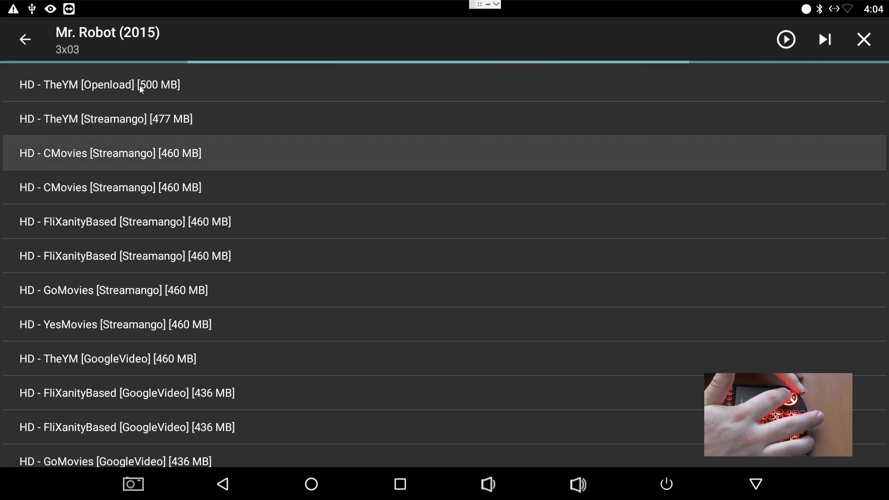
left_click(109, 153)
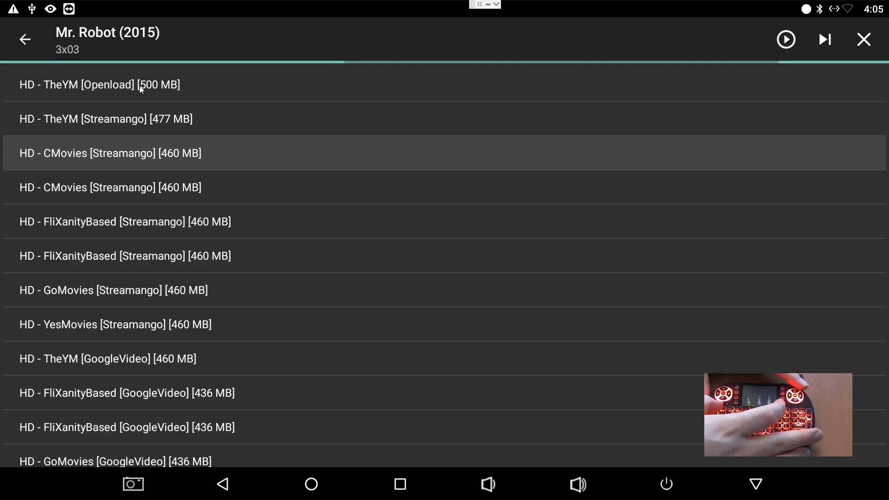
Switch to Movies and open Thor: Ragnarok's overview, dismissing its play tip.
left_click(25, 39)
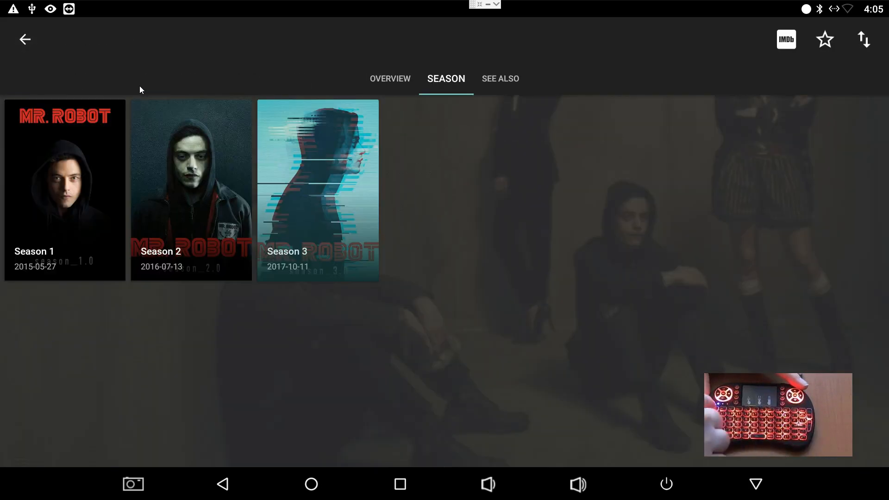
left_click(25, 39)
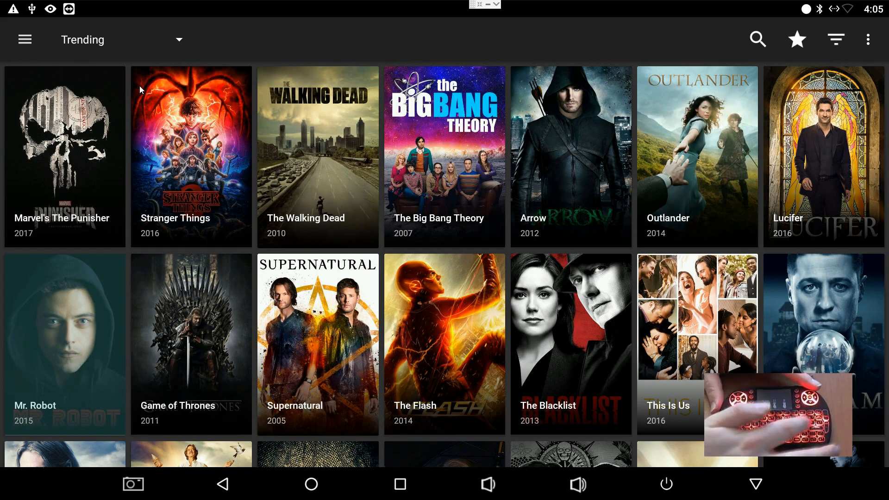
mouse_move(284, 148)
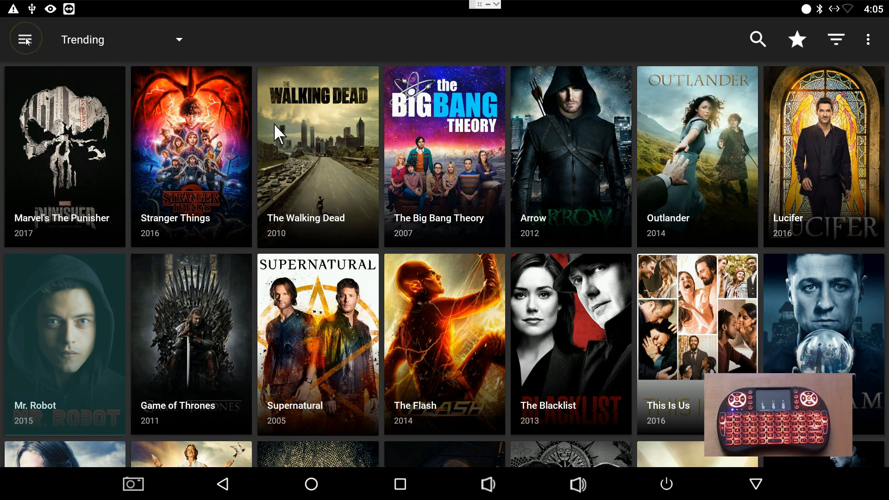
left_click(25, 40)
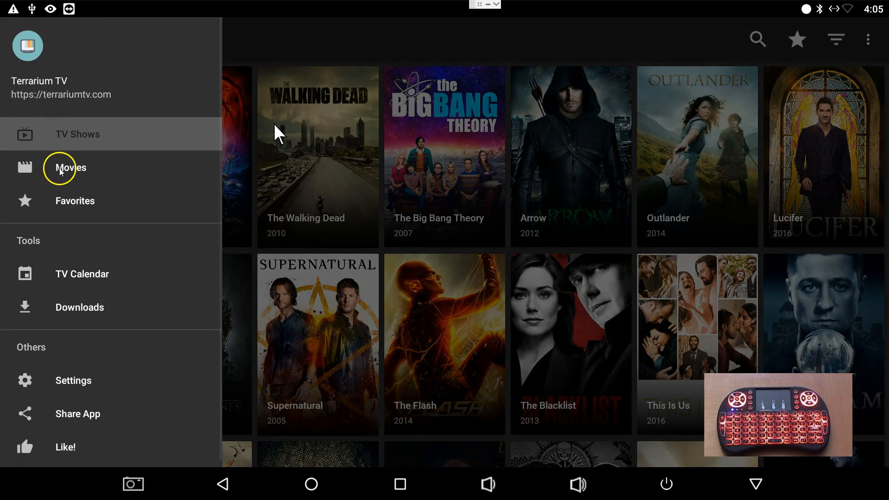
left_click(71, 168)
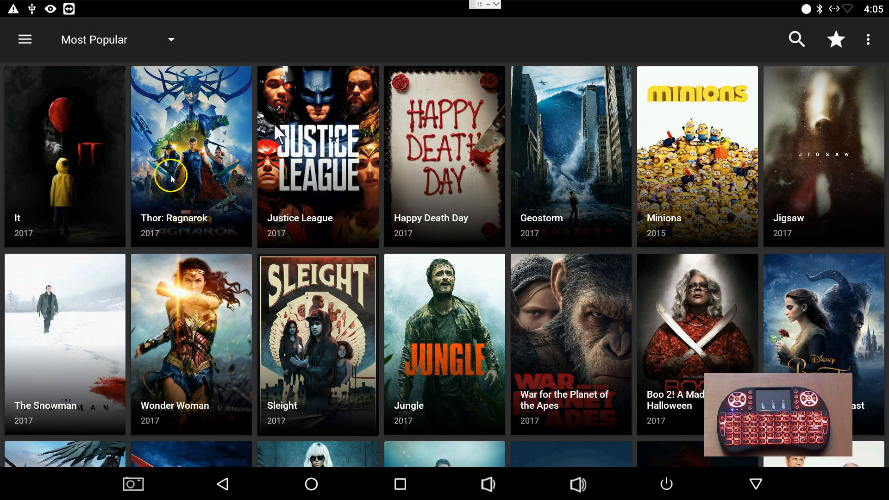
mouse_move(237, 201)
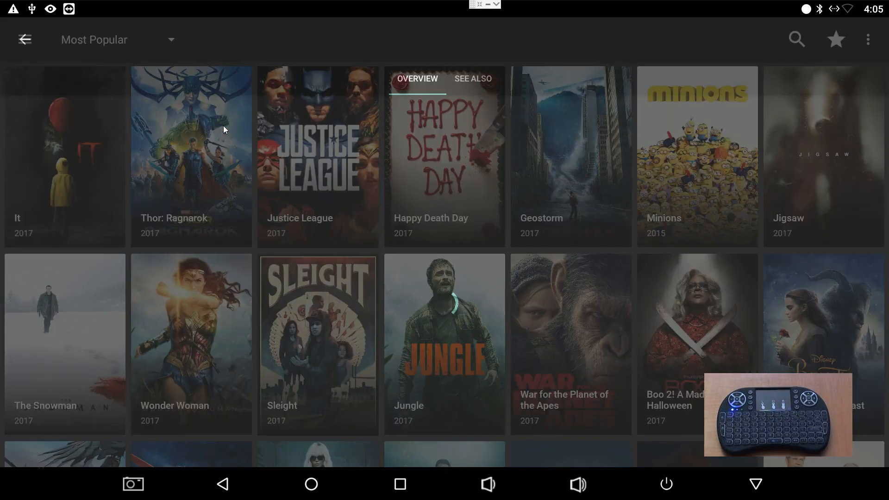
left_click(190, 153)
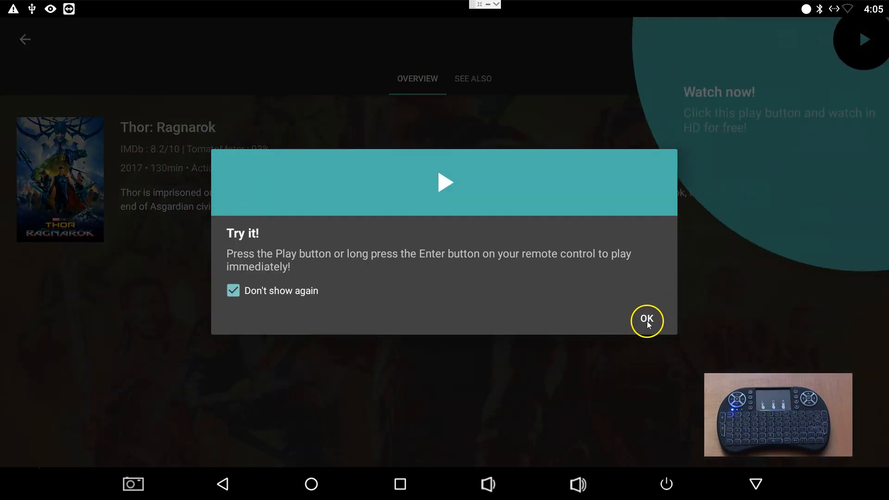
left_click(646, 320)
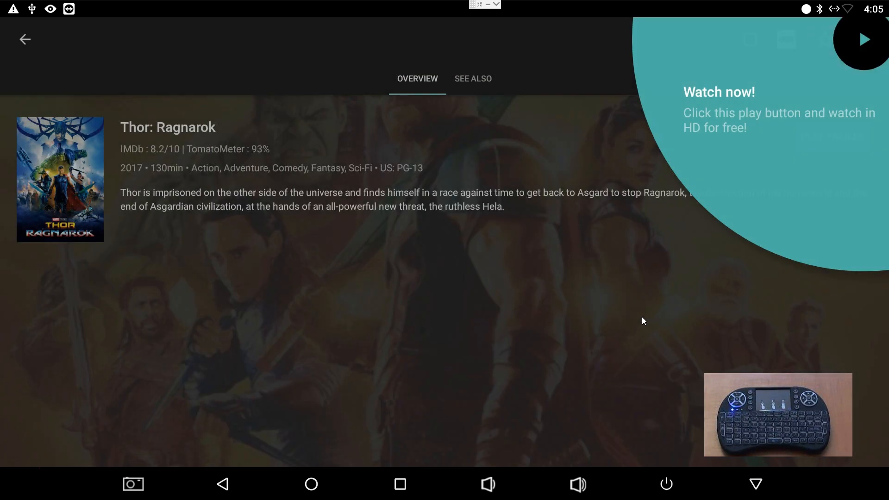
mouse_move(640, 311)
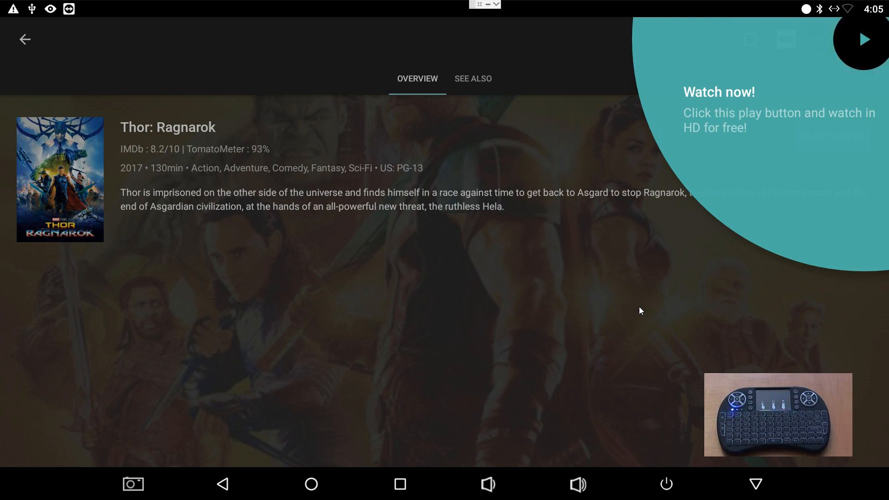
mouse_move(645, 319)
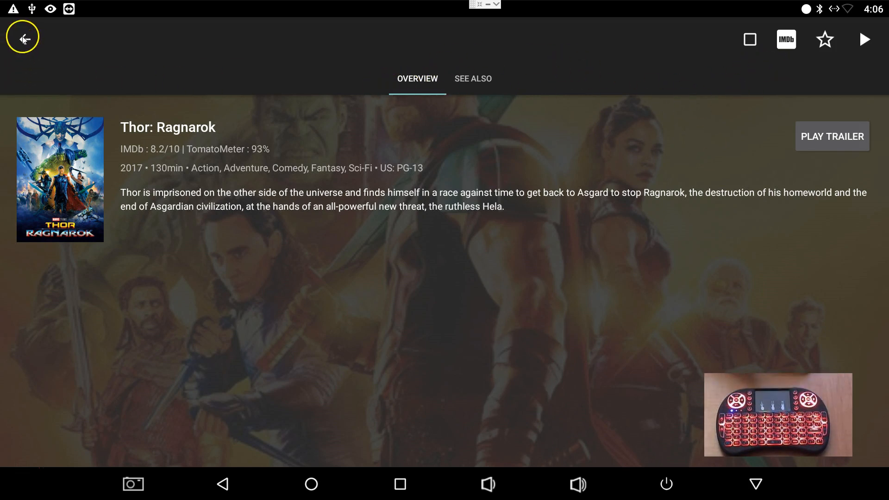
mouse_move(283, 93)
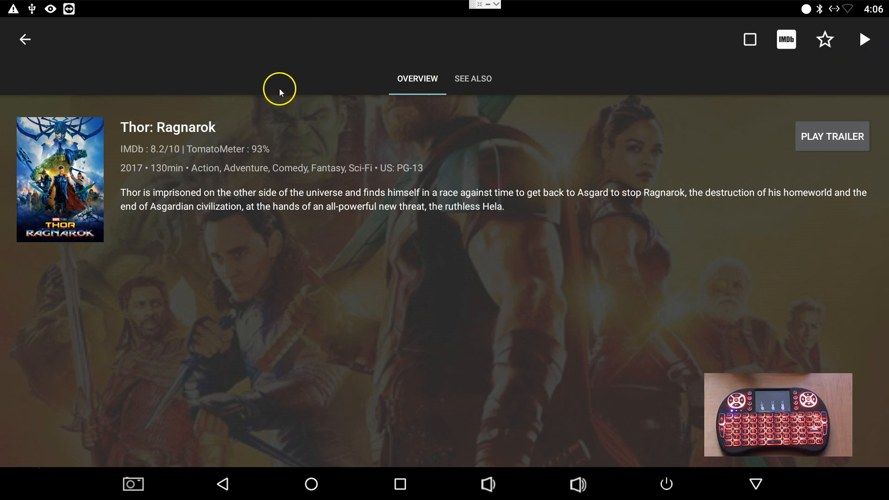
Turn on 'Filter out CAM version links' in Terrarium TV settings.
left_click(25, 38)
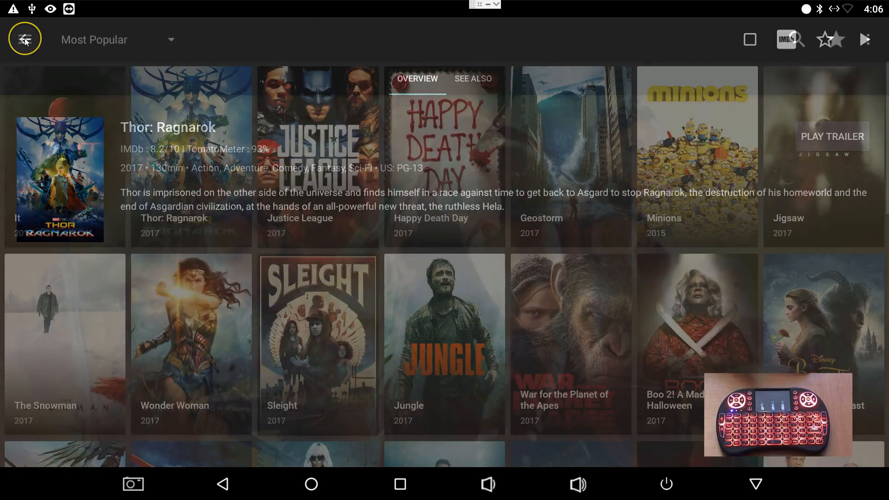
left_click(24, 39)
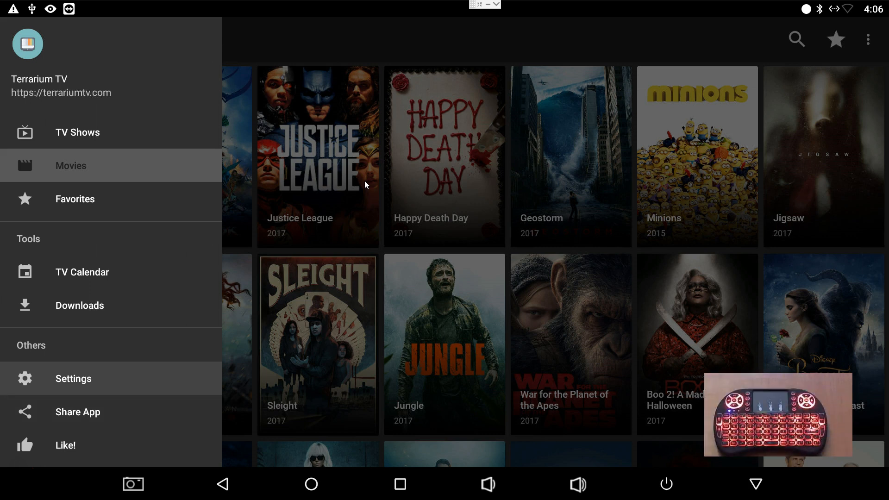
left_click(71, 165)
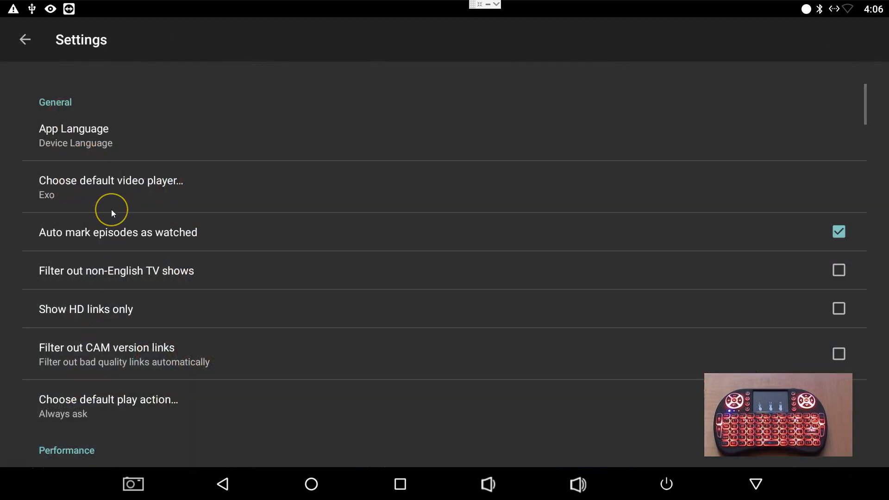
scroll("down", 3)
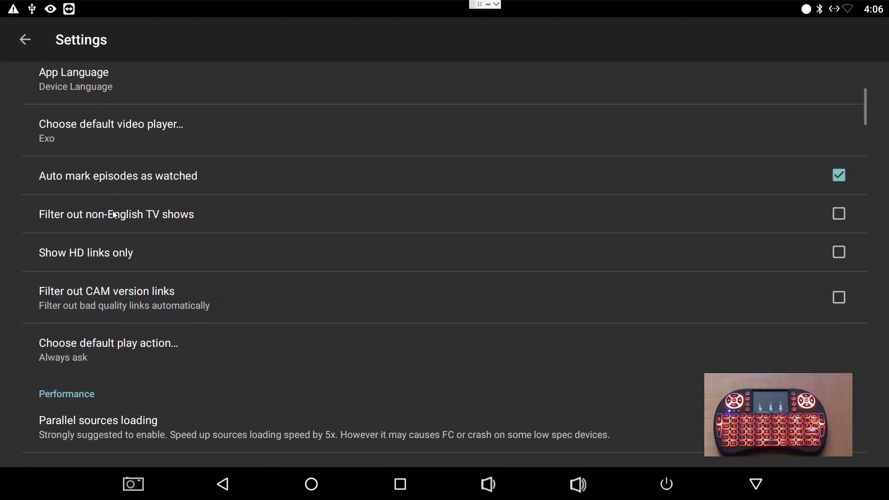
scroll("down", 3)
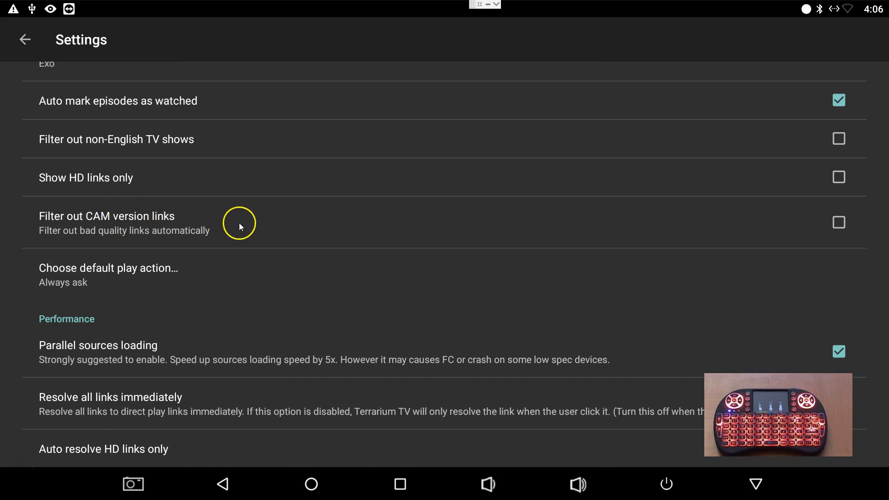
left_click(839, 222)
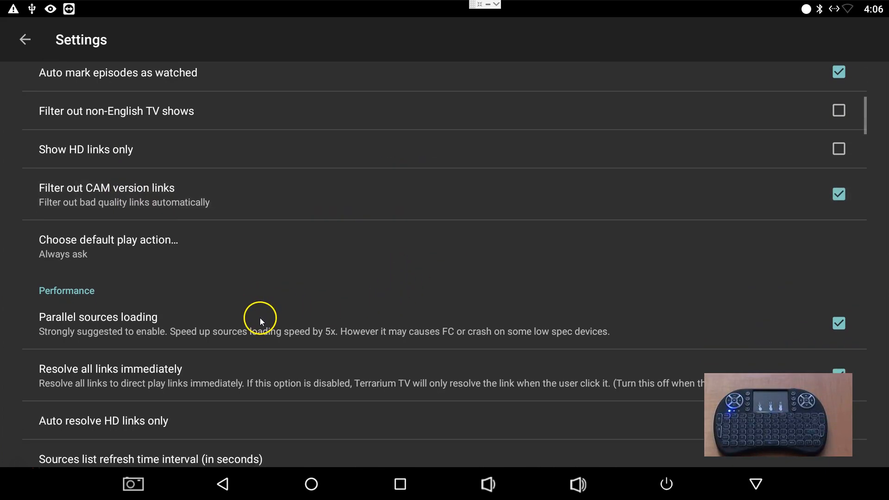
scroll("down", 3)
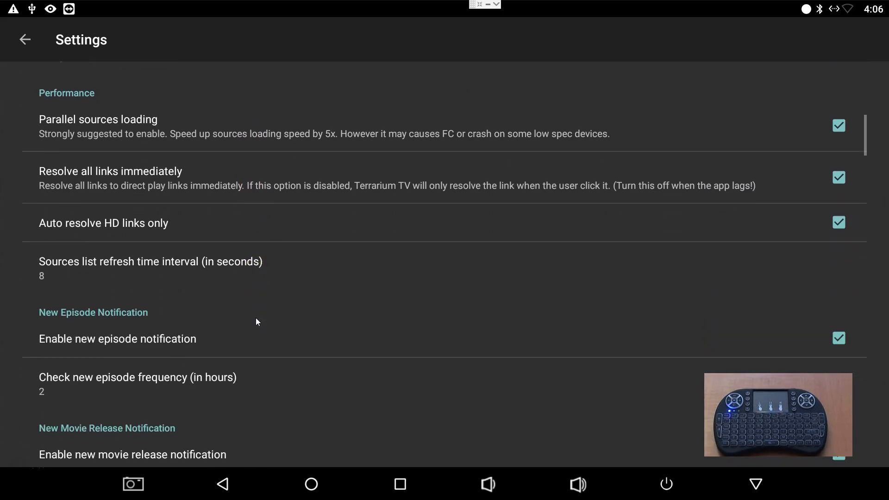
scroll("down", 3)
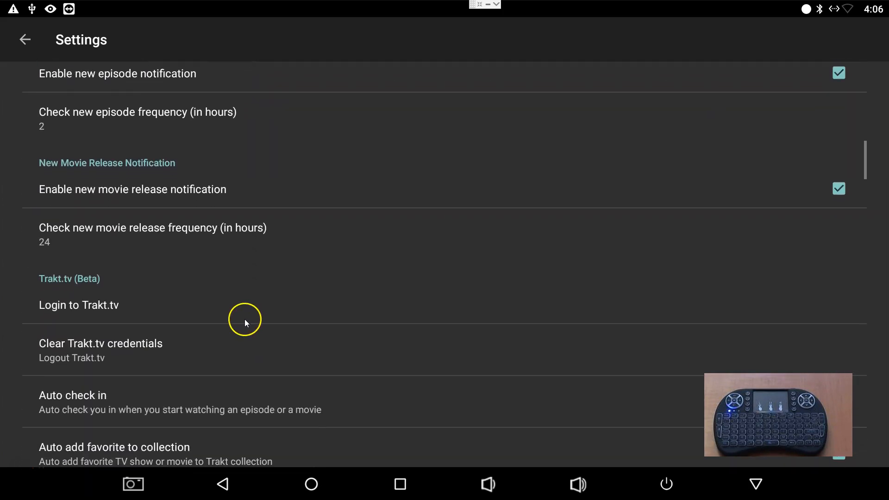
scroll("down", 3)
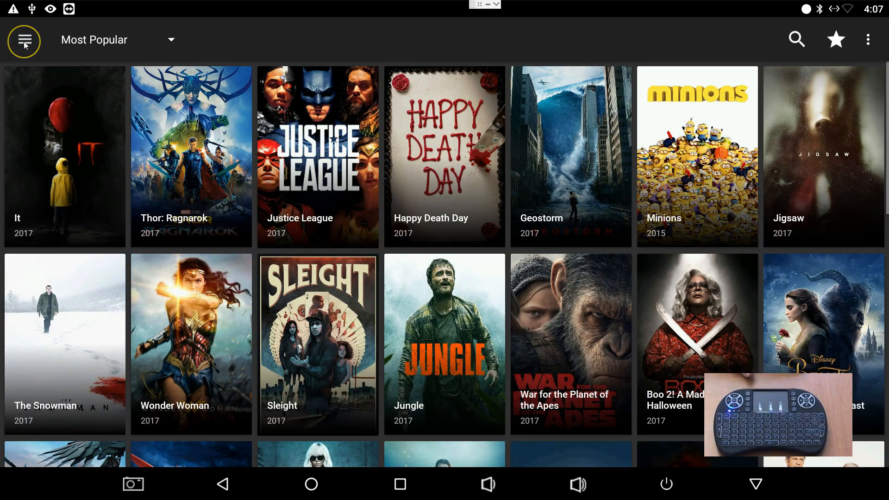
Leave Terrarium TV and launch TeaTV from the home screen.
left_click(24, 39)
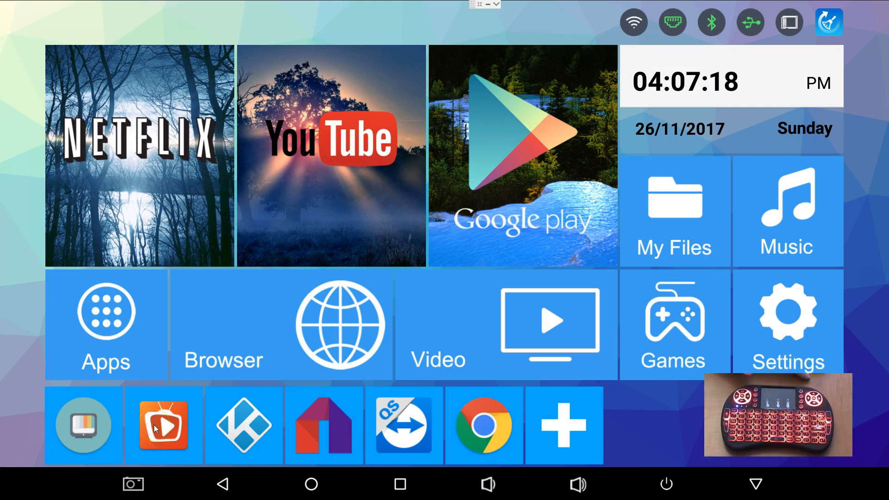
left_click(163, 426)
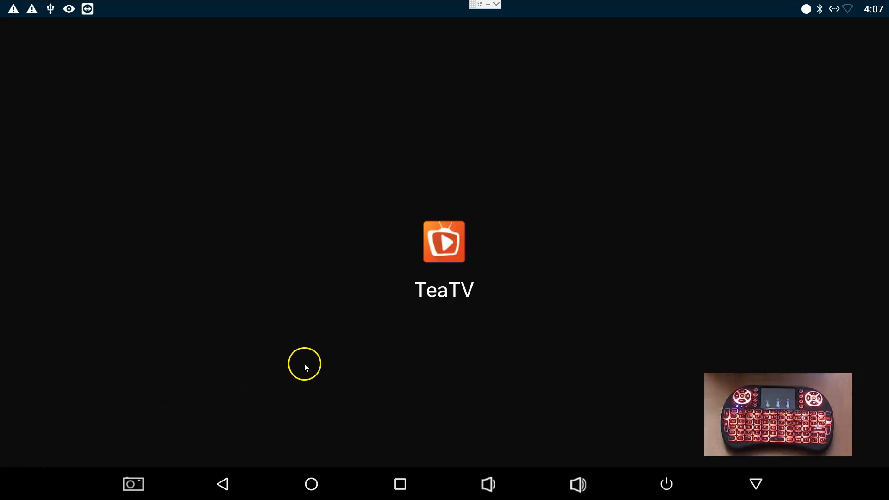
left_click(444, 241)
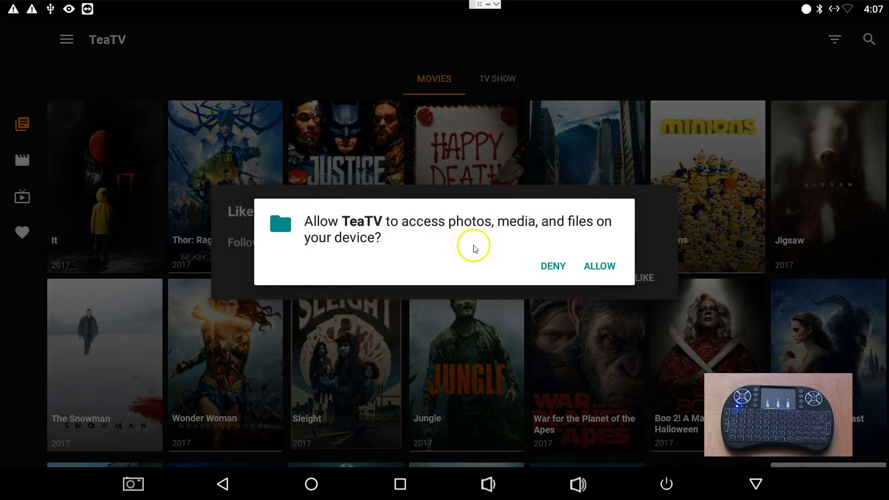
Allow TeaTV media access, cancel the Facebook prompt, and check TV shows before Movies.
left_click(599, 266)
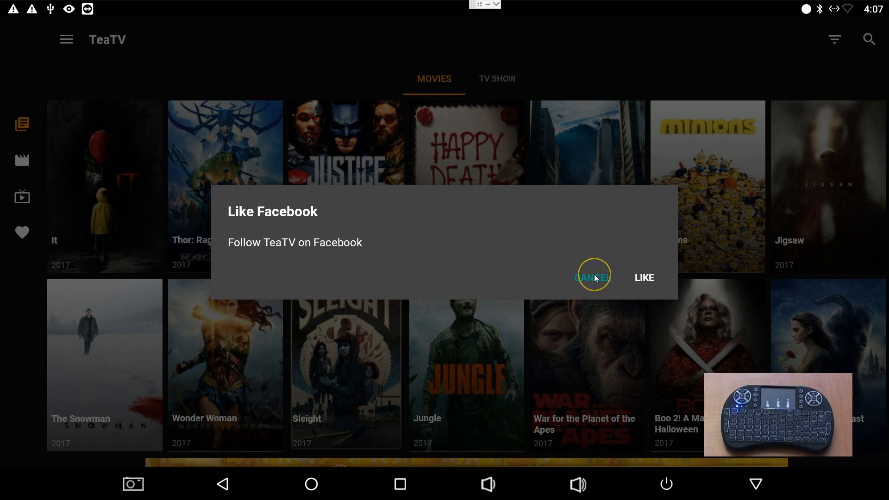
left_click(592, 277)
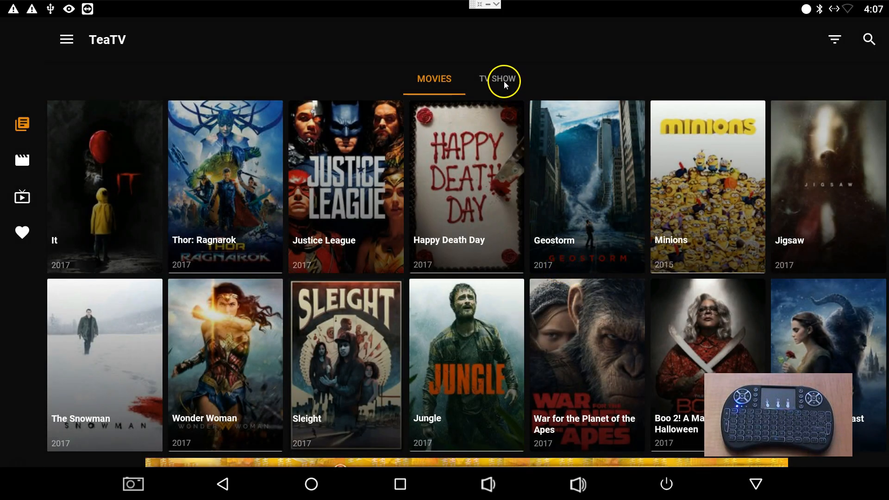
left_click(497, 78)
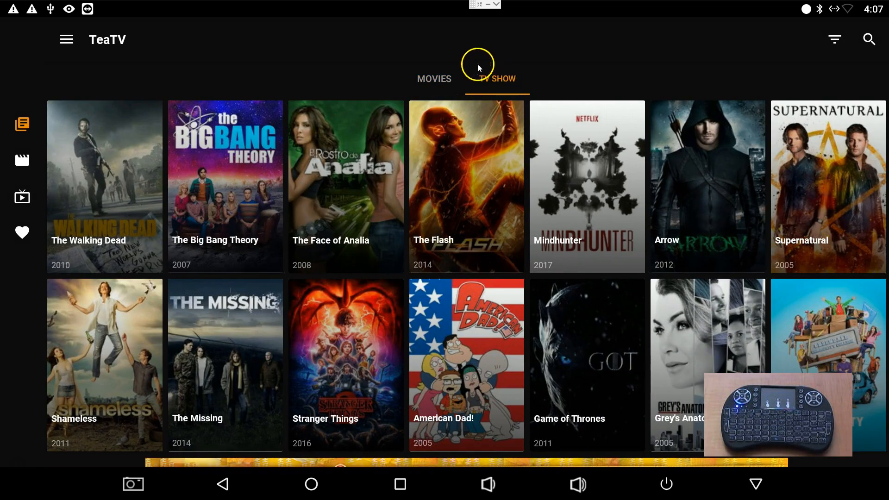
left_click(434, 78)
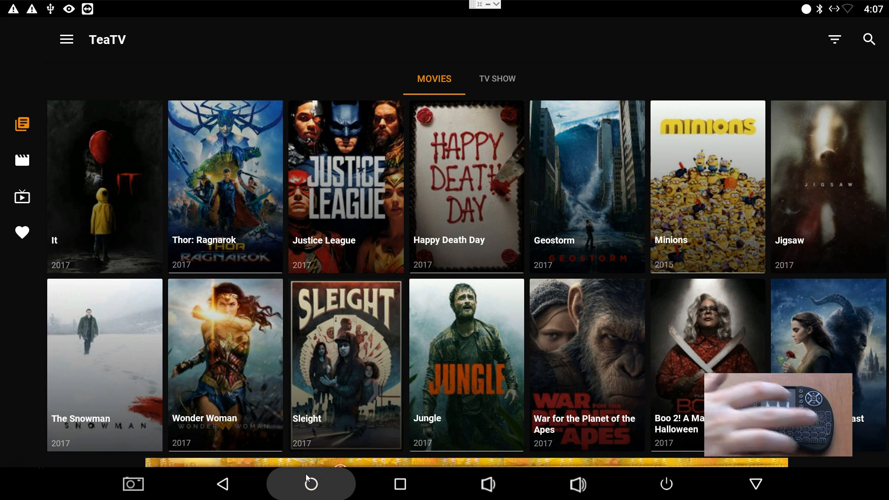
Launch Mobdro, agree to its licence, and continue past the version 2.0.58 notes.
left_click(310, 483)
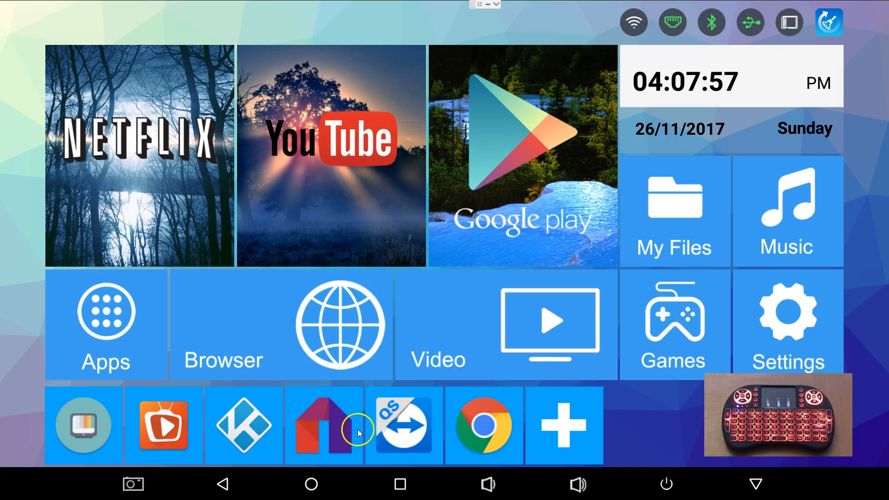
left_click(322, 427)
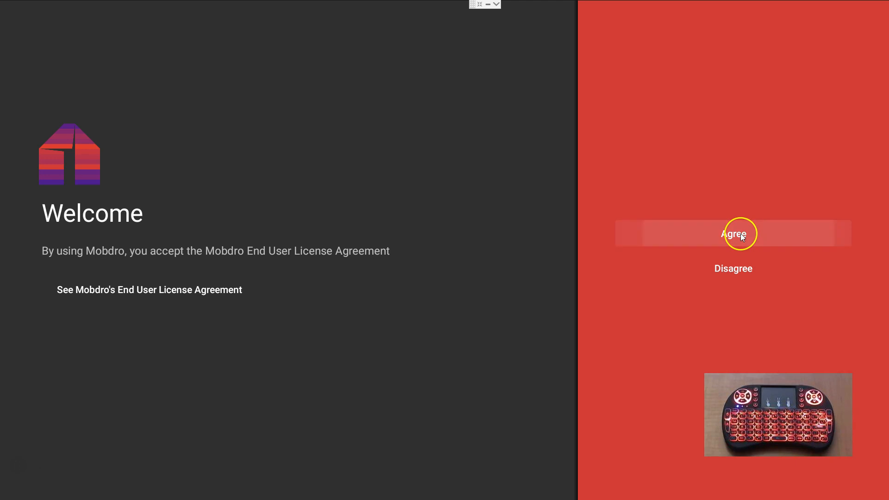
left_click(739, 233)
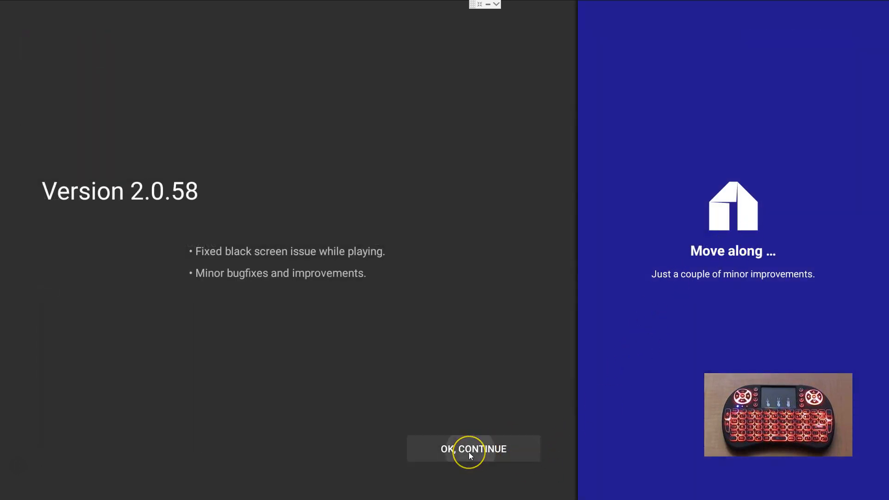
left_click(473, 449)
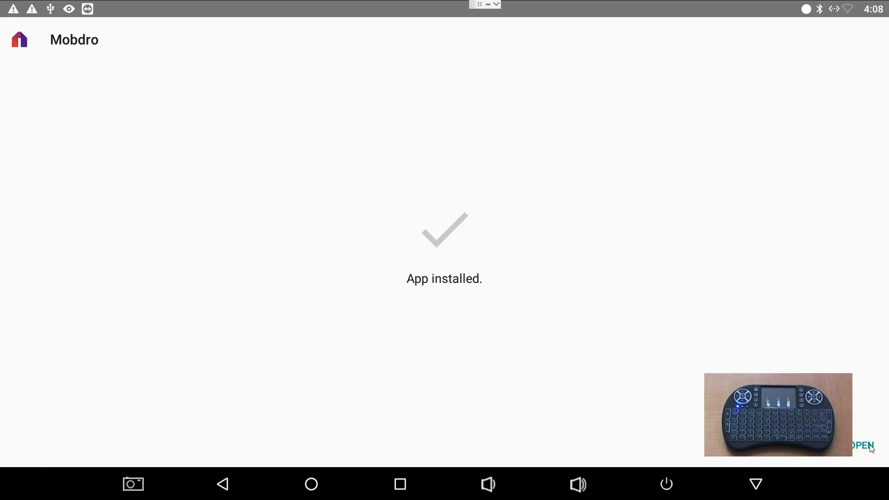
Launch Mobdro, try playing the Abc channel, and reopen the app after it stops.
left_click(861, 445)
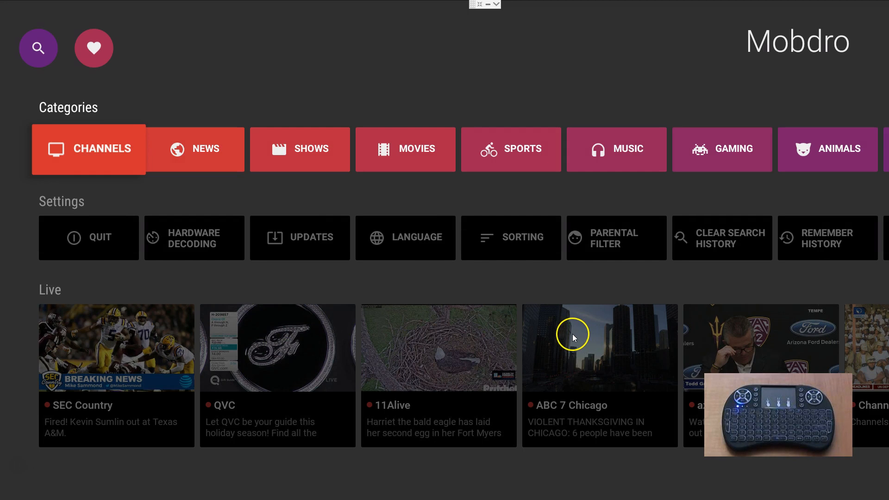
mouse_move(121, 145)
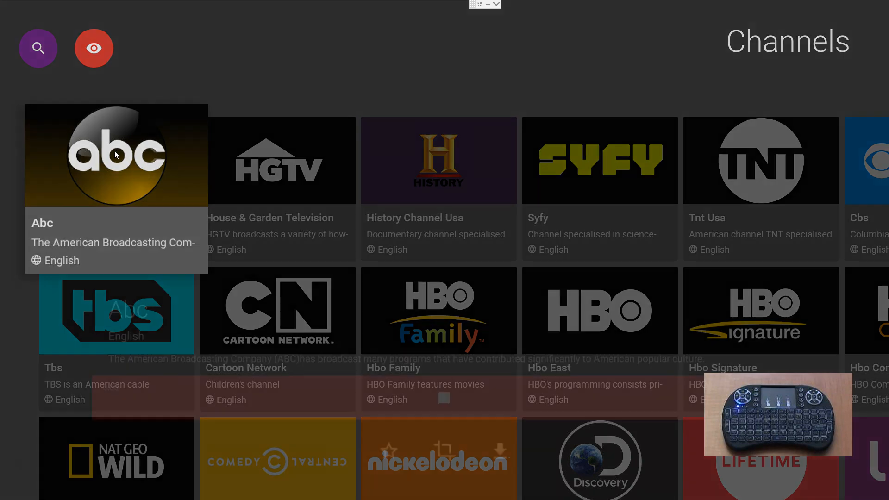
left_click(117, 155)
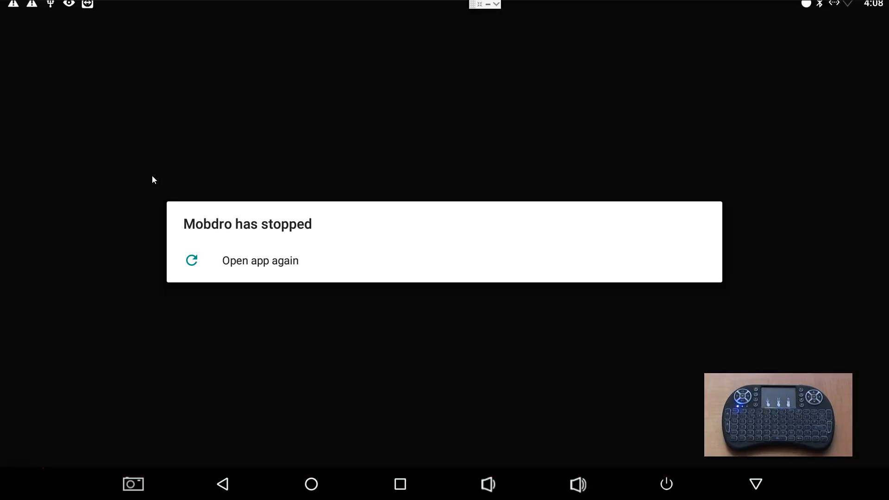
left_click(260, 261)
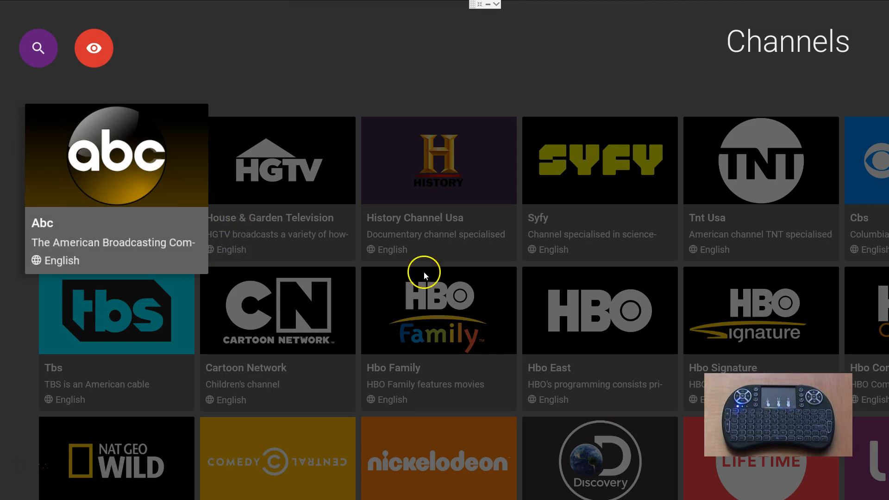
mouse_move(535, 408)
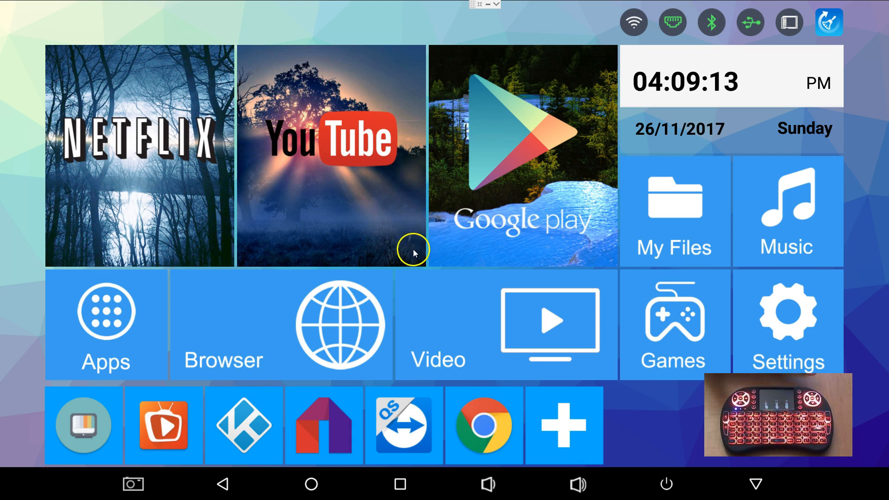
mouse_move(409, 257)
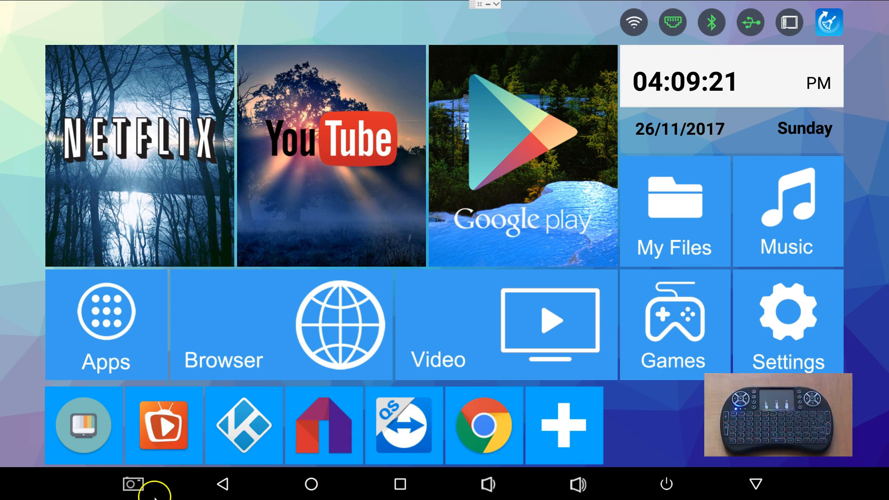
mouse_move(17, 464)
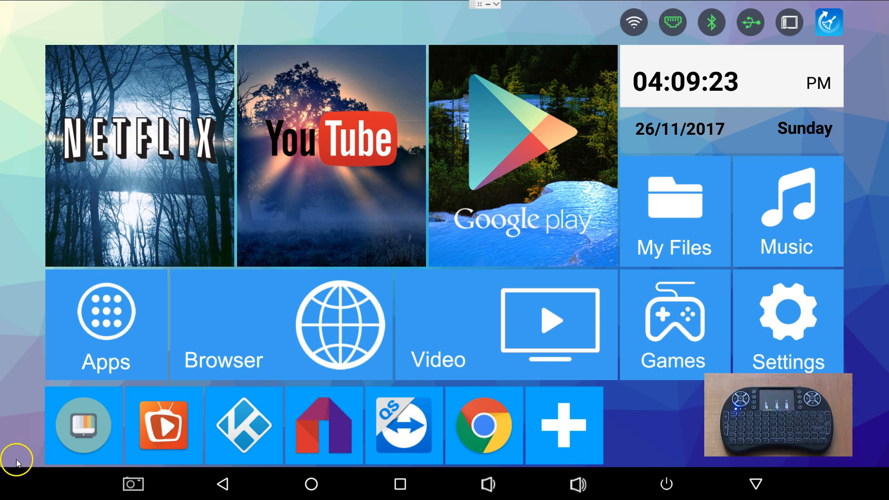